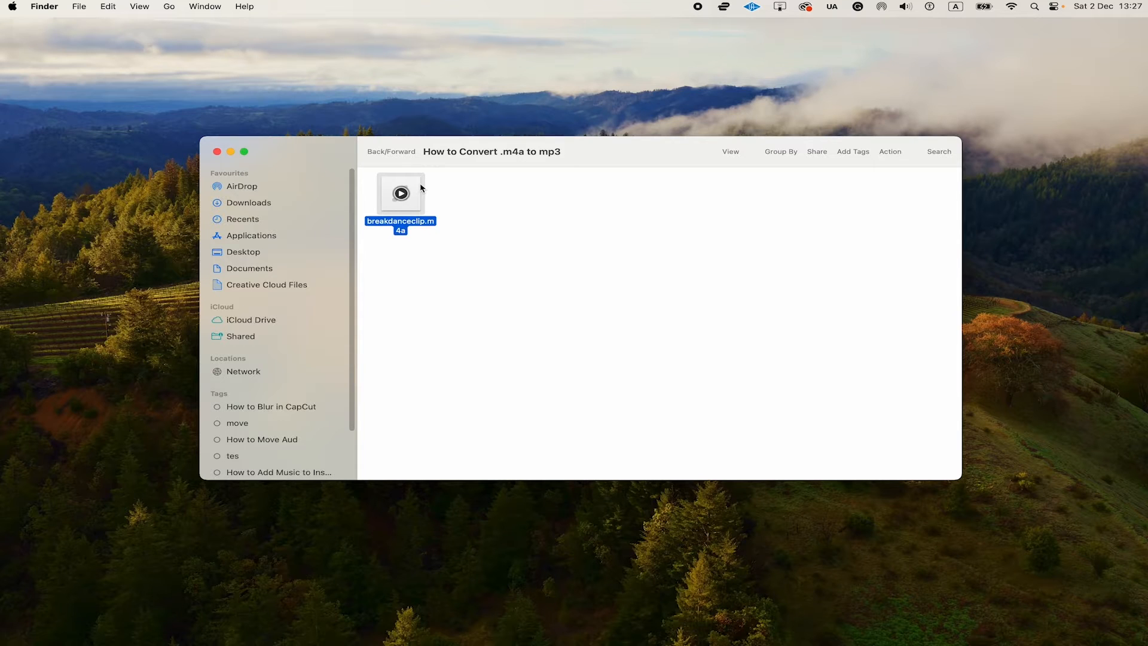
Step: Close the Finder window of the How to Convert .m4a to mp3 folder, leaving the desktop
click(218, 152)
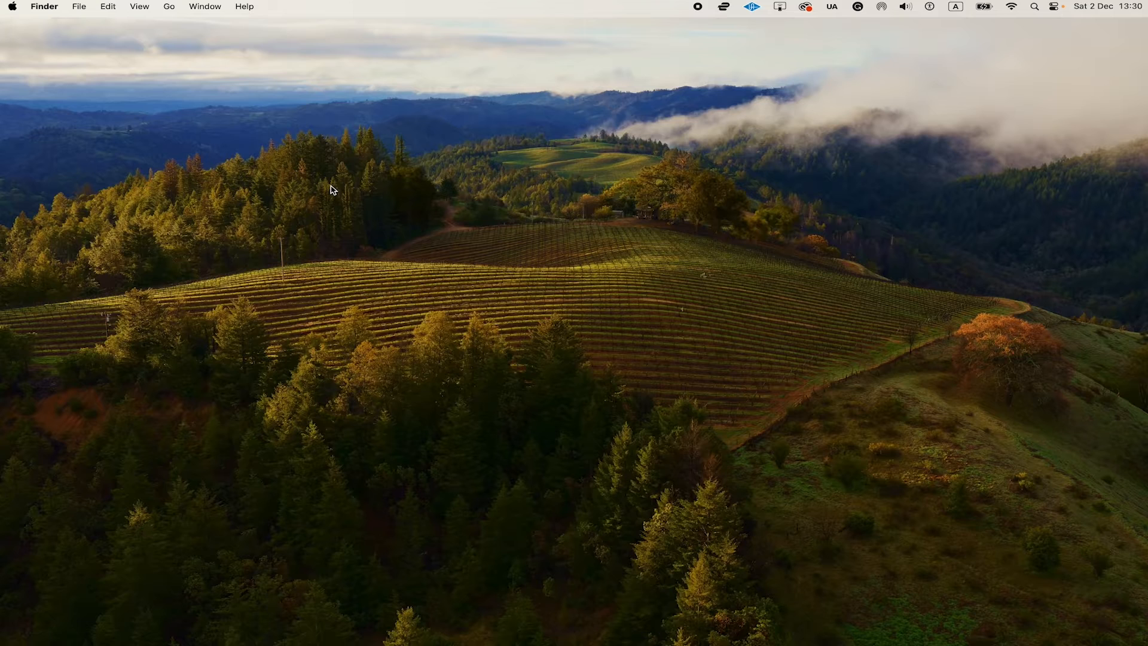
mouse_move(584, 357)
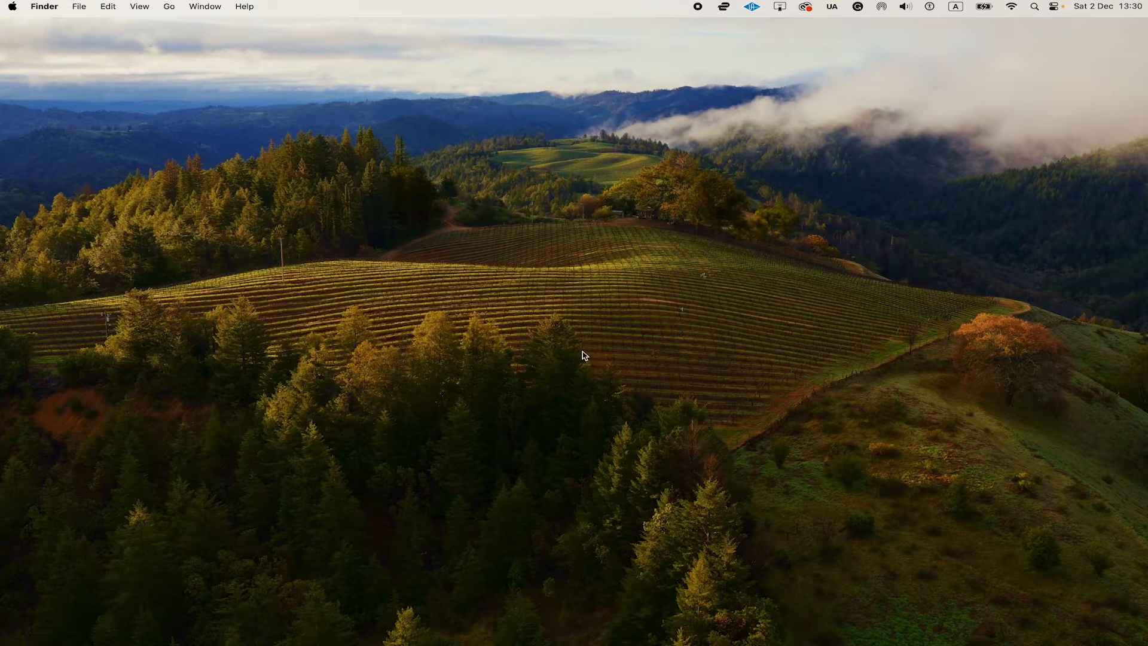
mouse_move(1019, 29)
text(app)
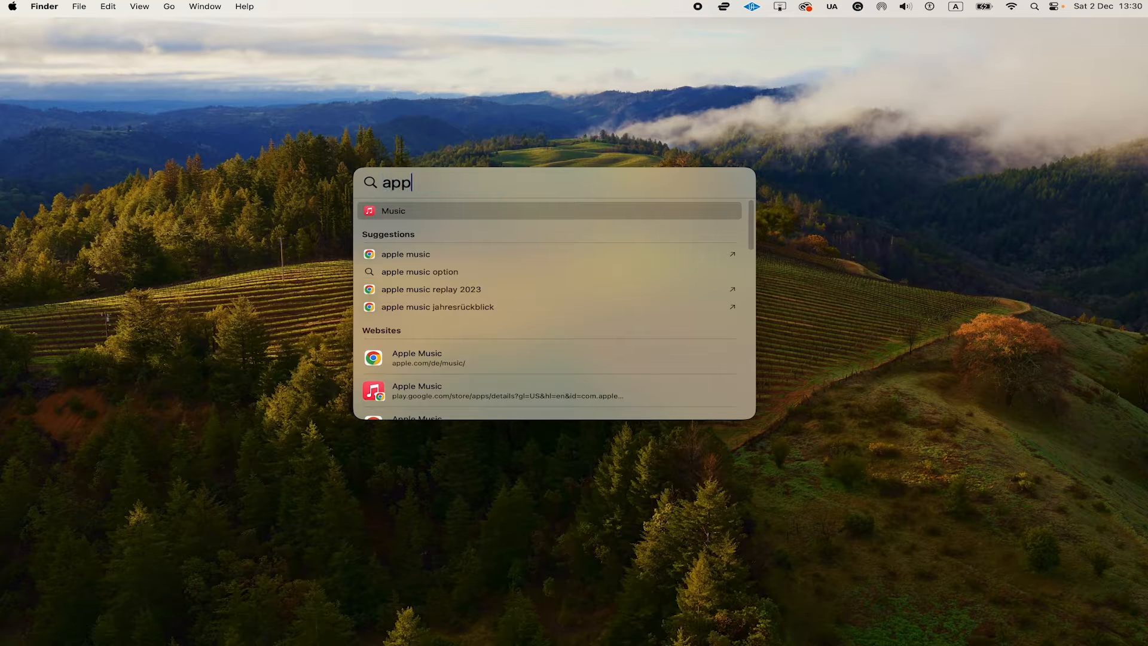
Step: Search 'apple music' in Spotlight and launch the Music app with its song library
text(le music)
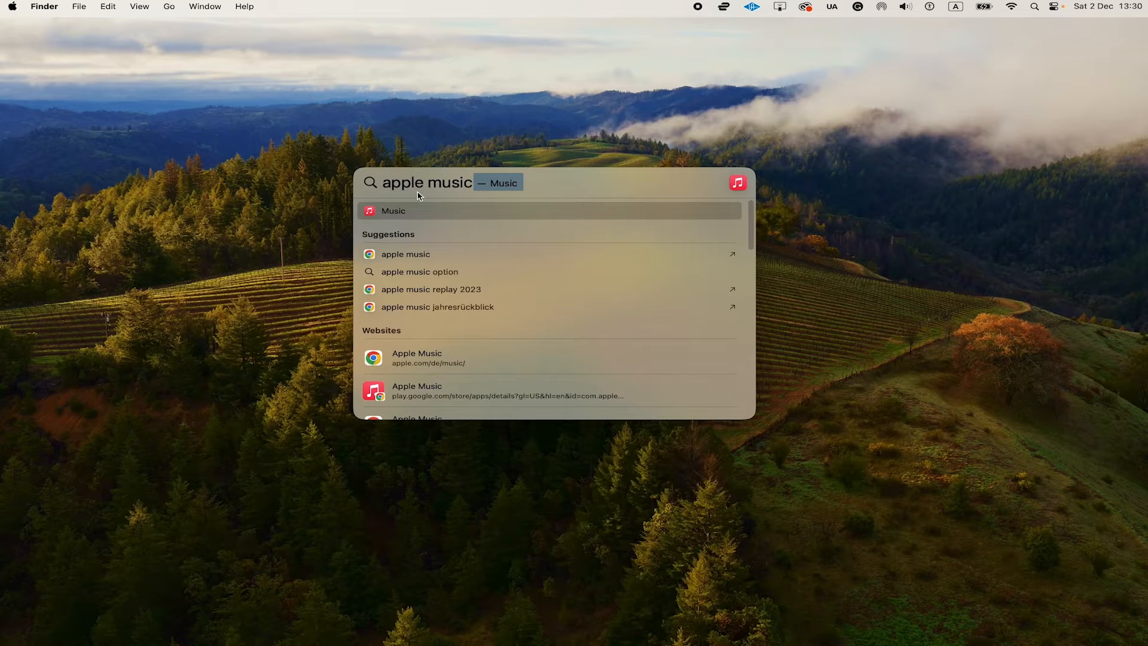
key(escape)
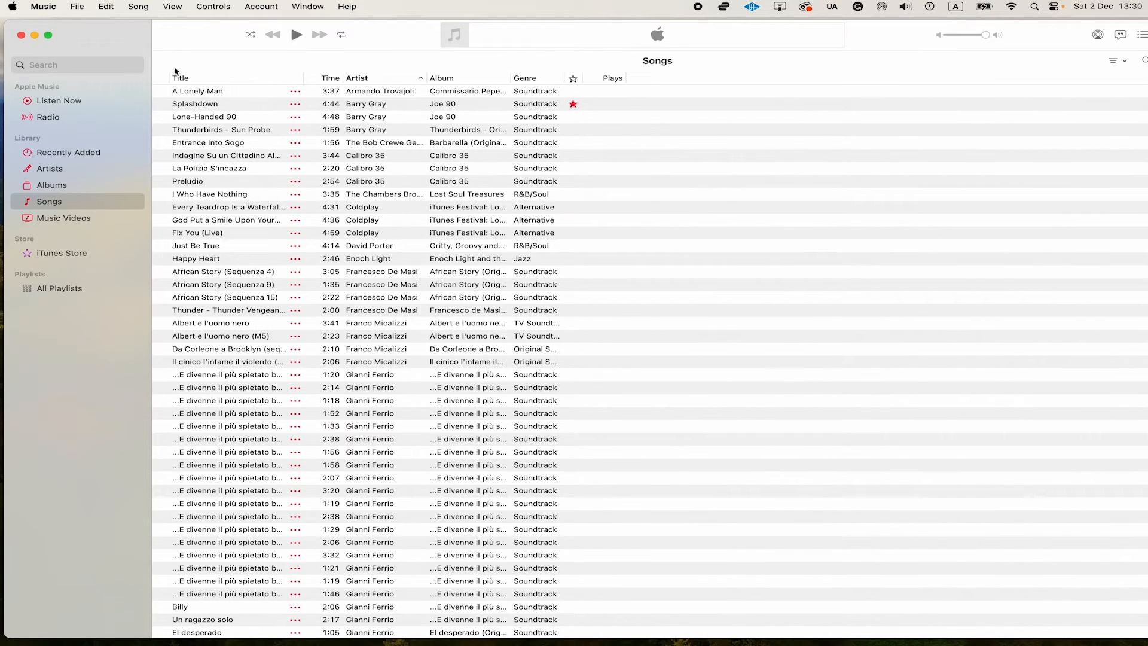
Step: In Music Settings > Files > Import Settings, keep MP3 Encoder at Higher Quality (192 kbps) and confirm
click(43, 7)
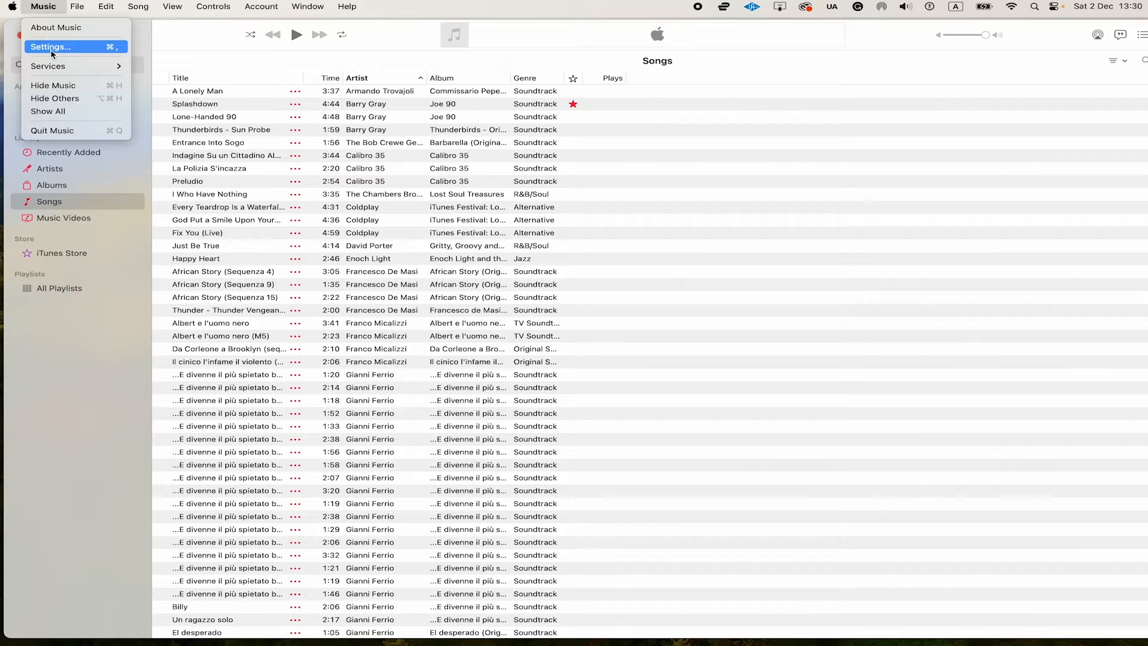
click(50, 46)
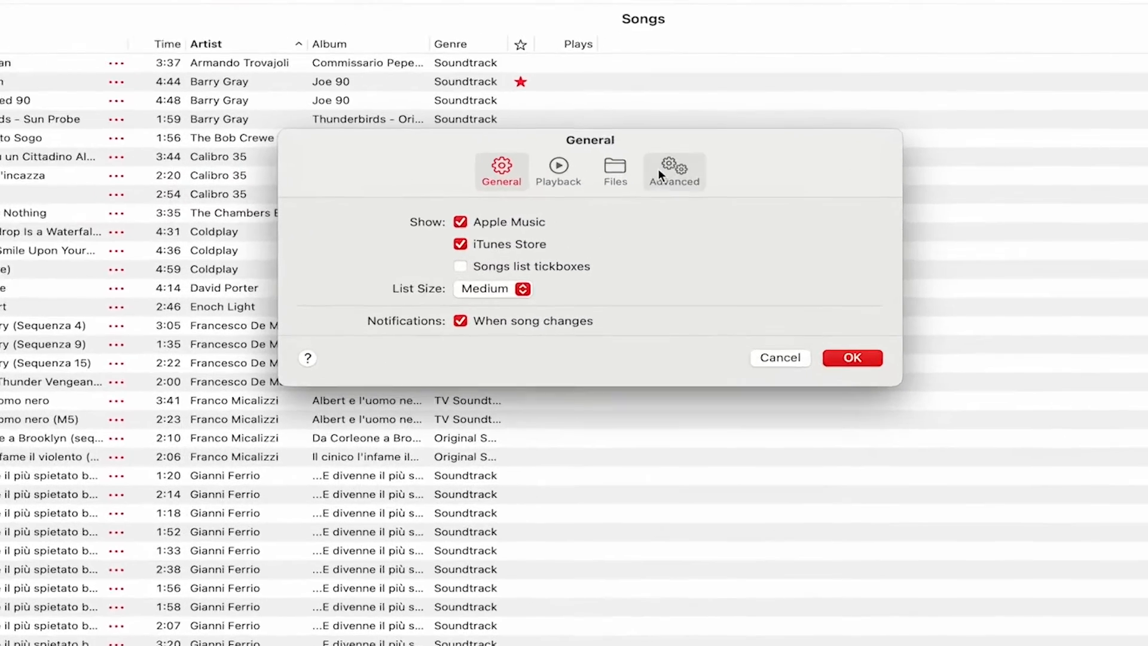
click(615, 172)
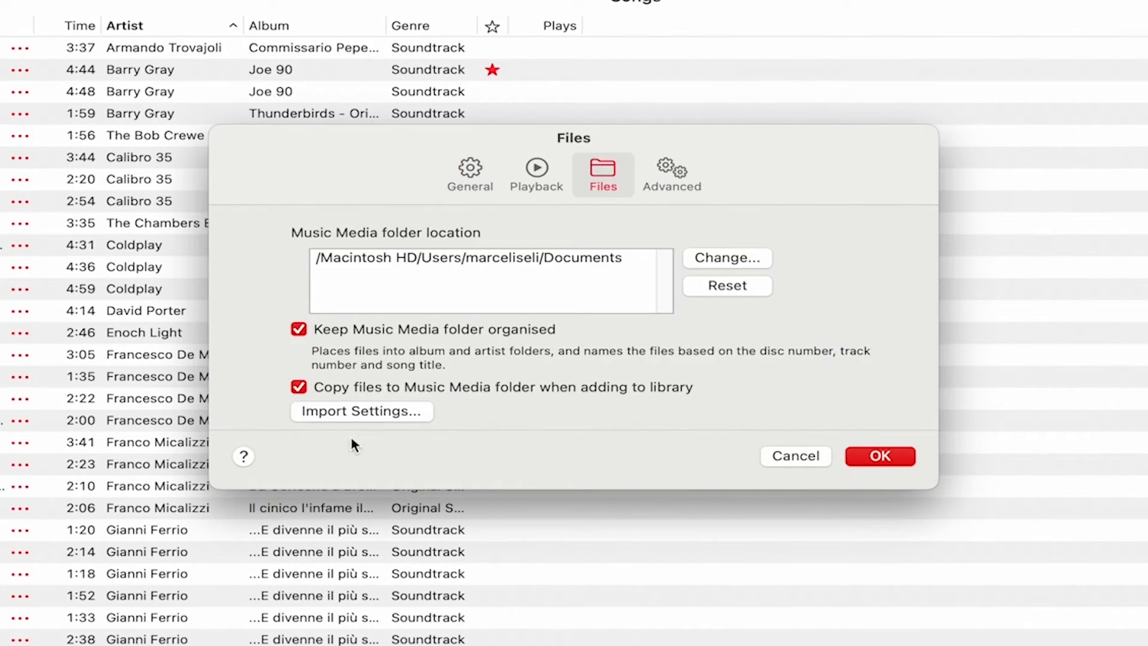
click(361, 410)
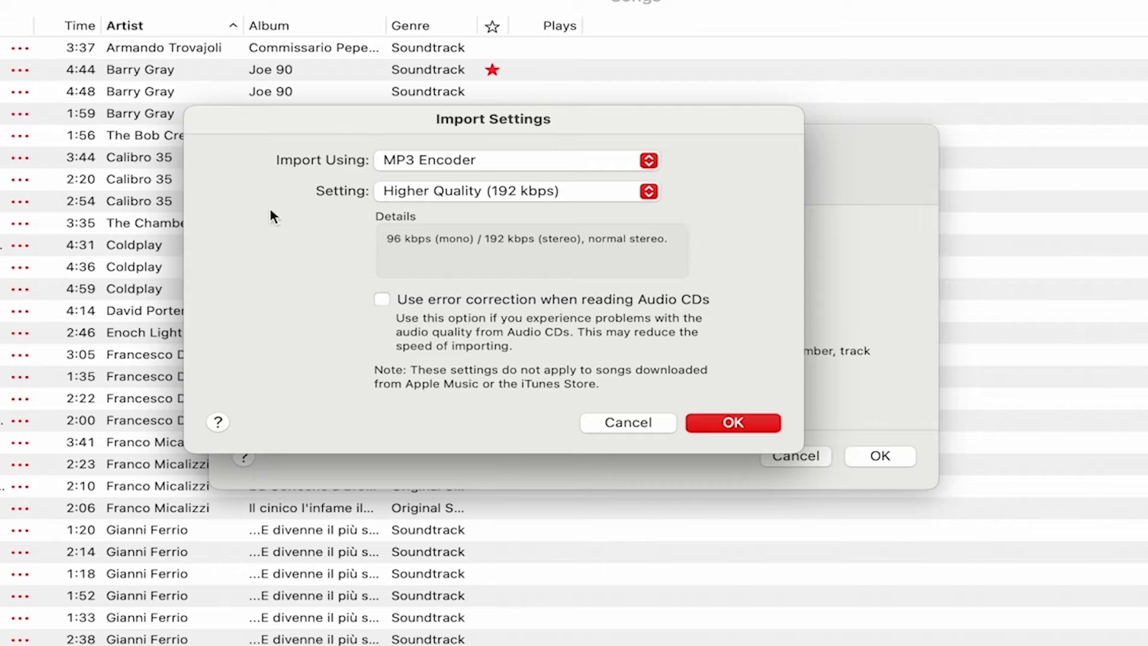
mouse_move(480, 155)
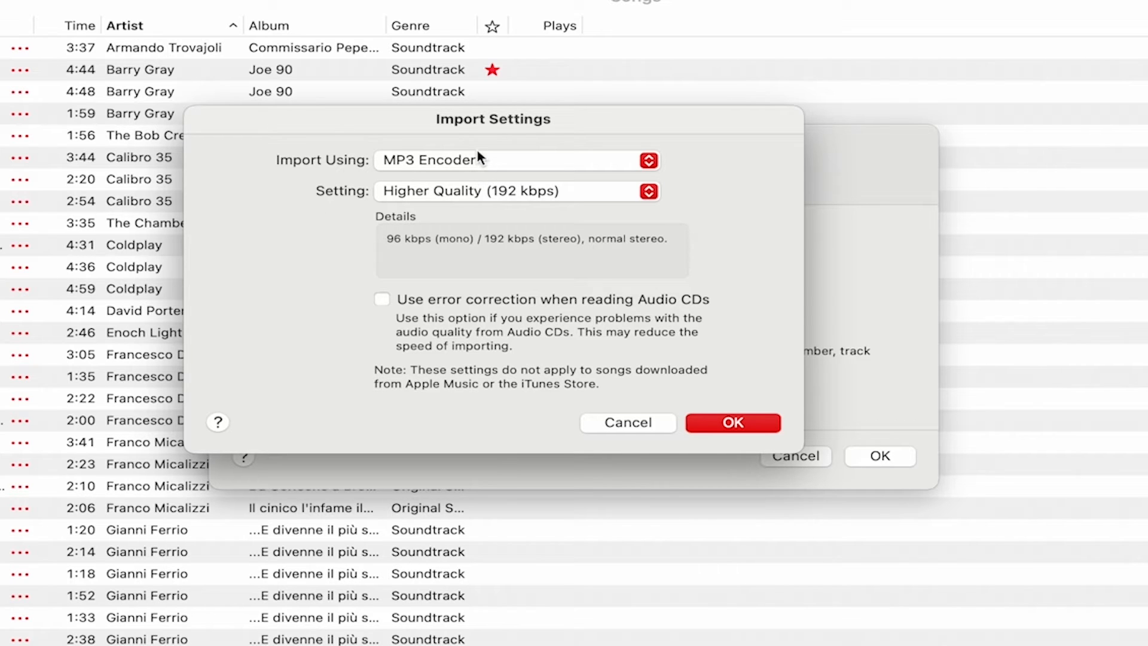
mouse_move(431, 282)
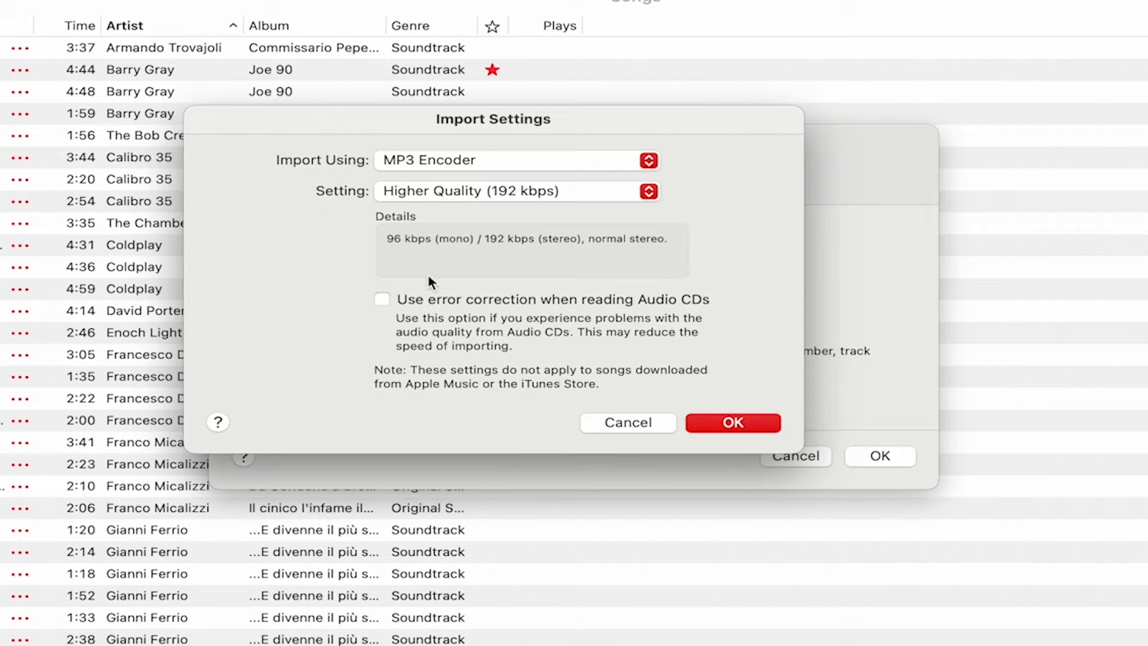
mouse_move(694, 311)
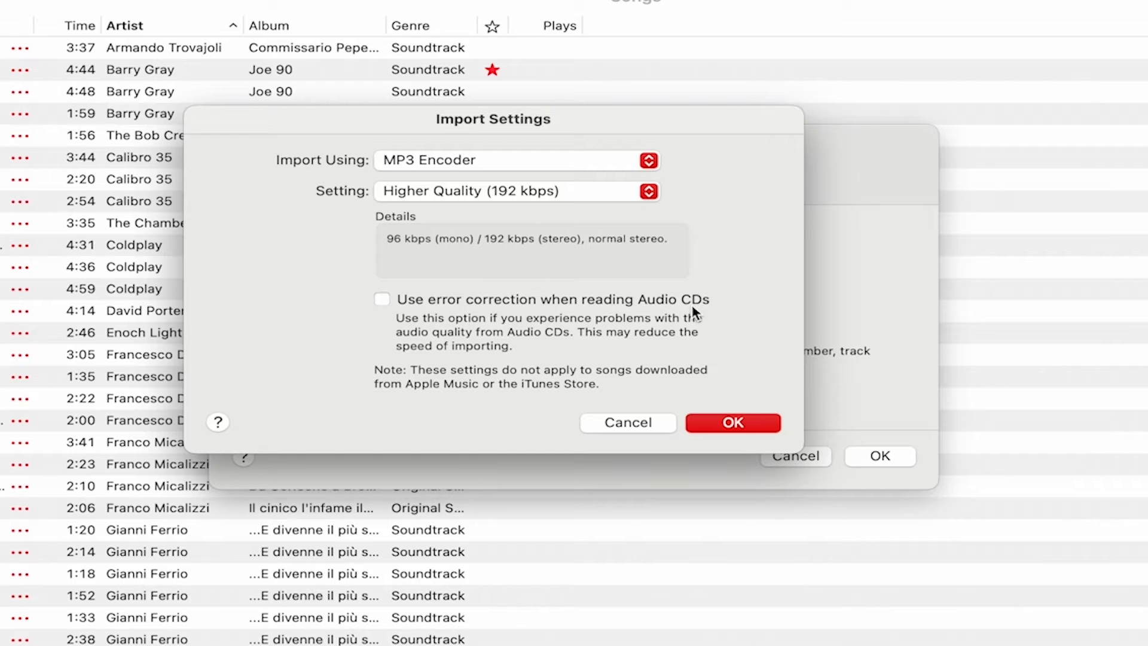
click(732, 422)
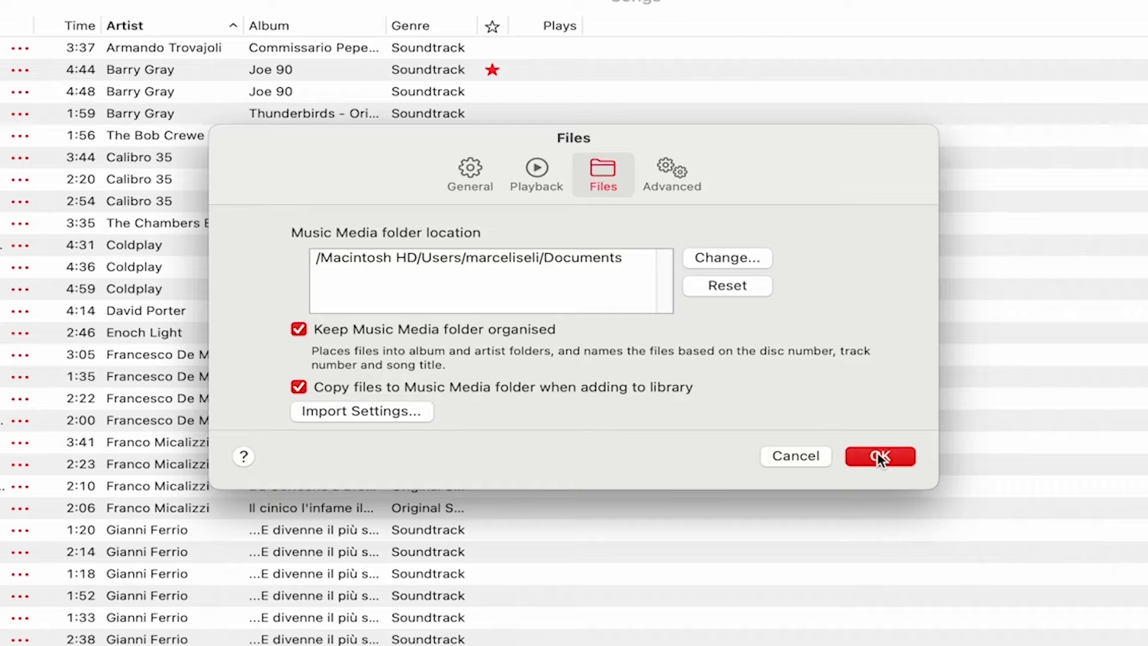
click(879, 456)
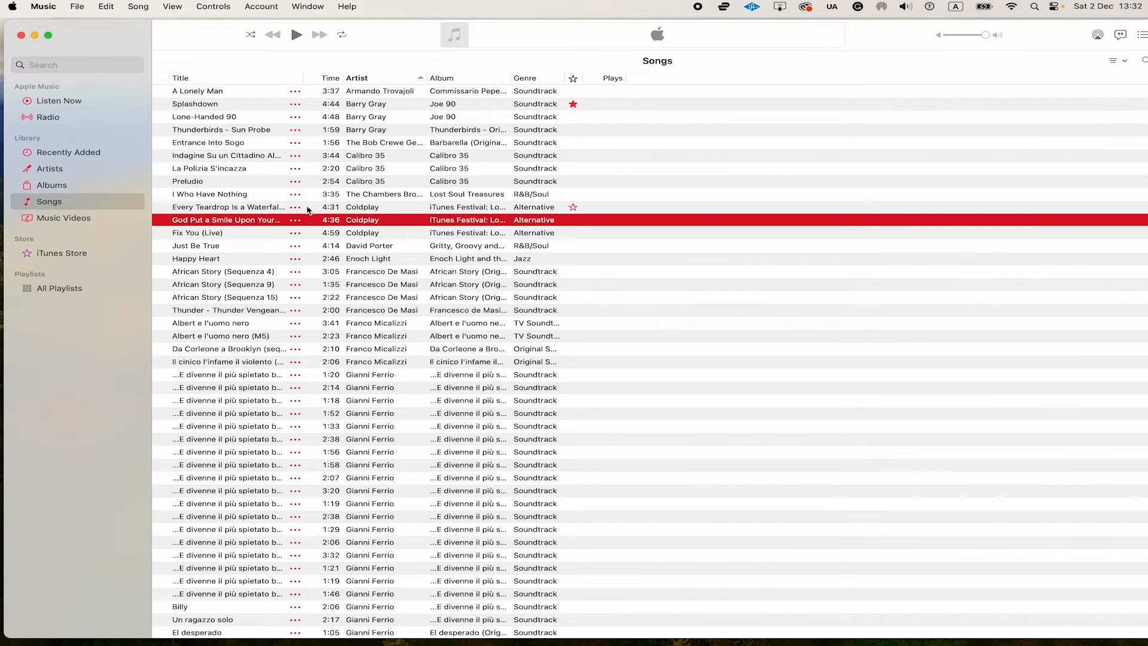
Step: Import breakdanceclip.m4a from the How to Convert .m4a to mp3 folder into the Music library
click(77, 7)
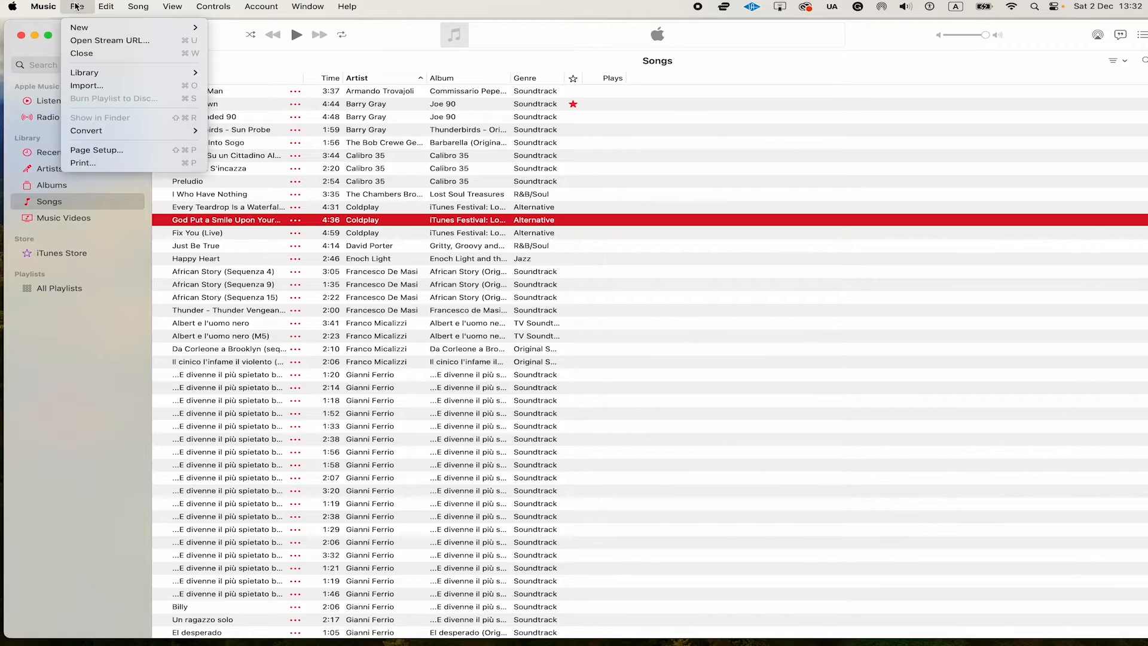
mouse_move(86, 85)
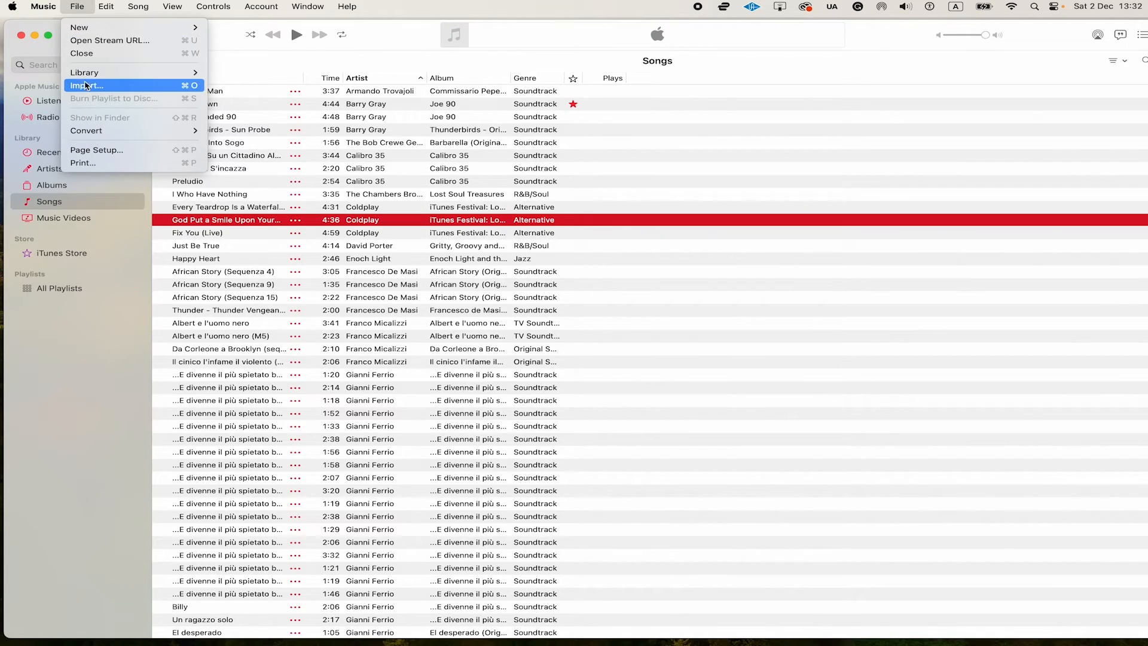
click(88, 85)
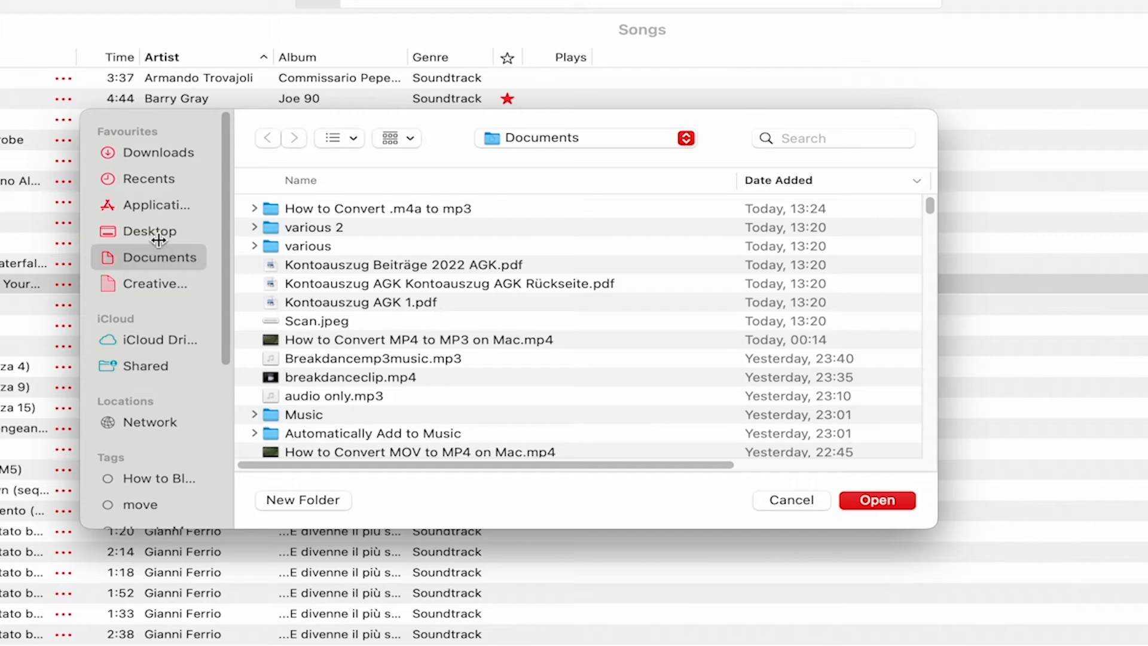
mouse_move(380, 236)
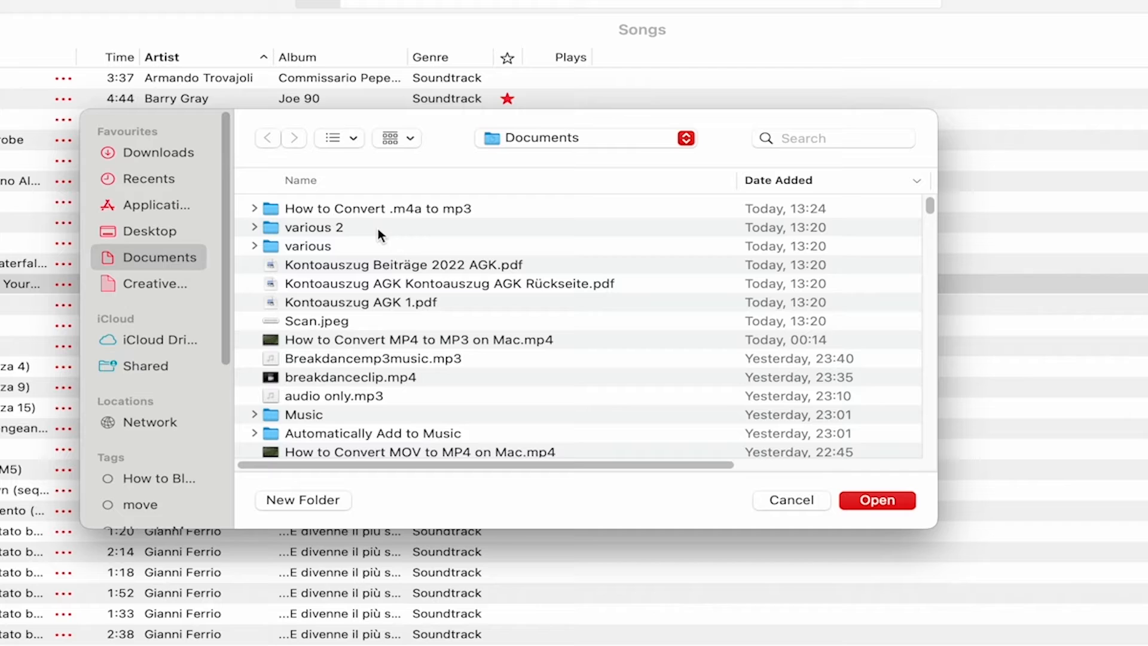
double_click(376, 208)
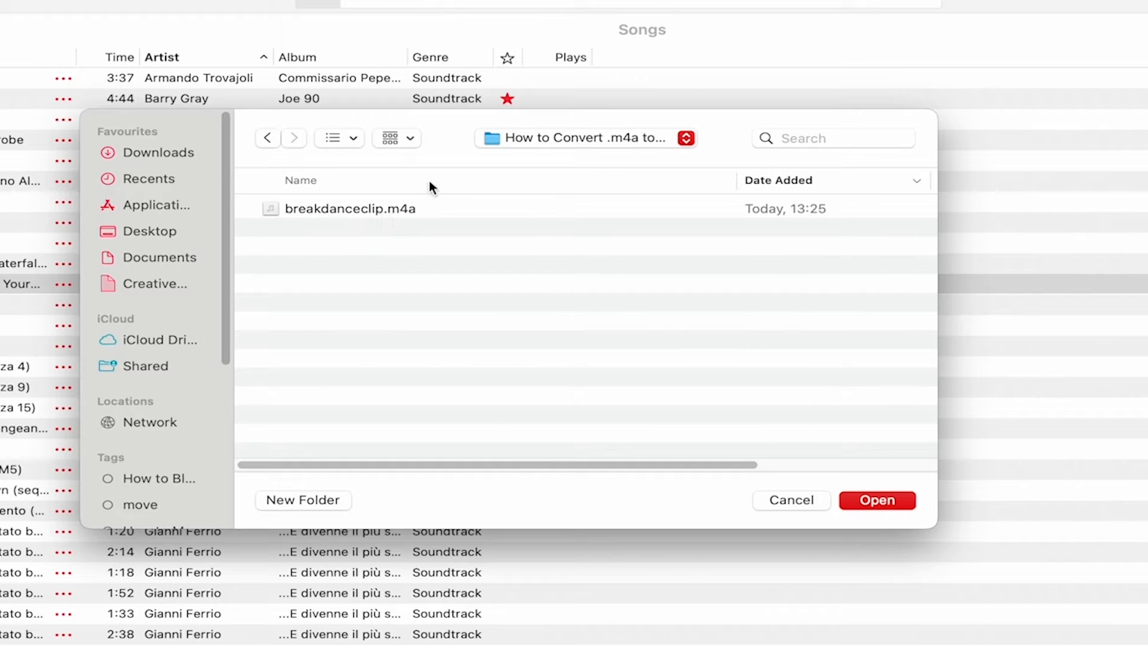
mouse_move(337, 260)
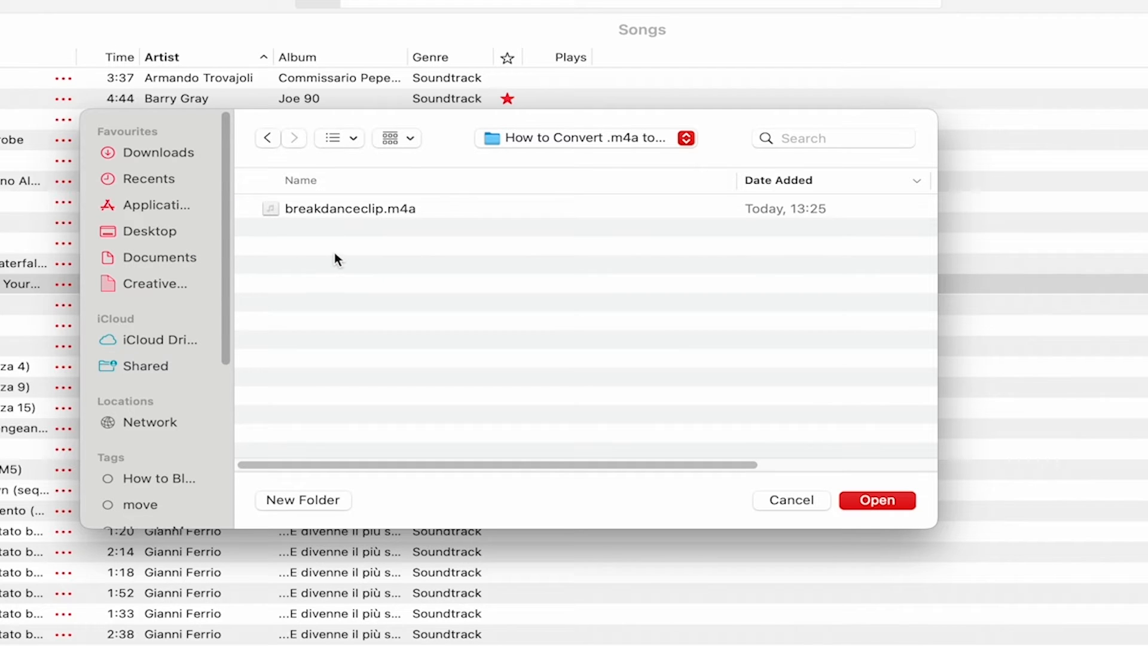
mouse_move(355, 211)
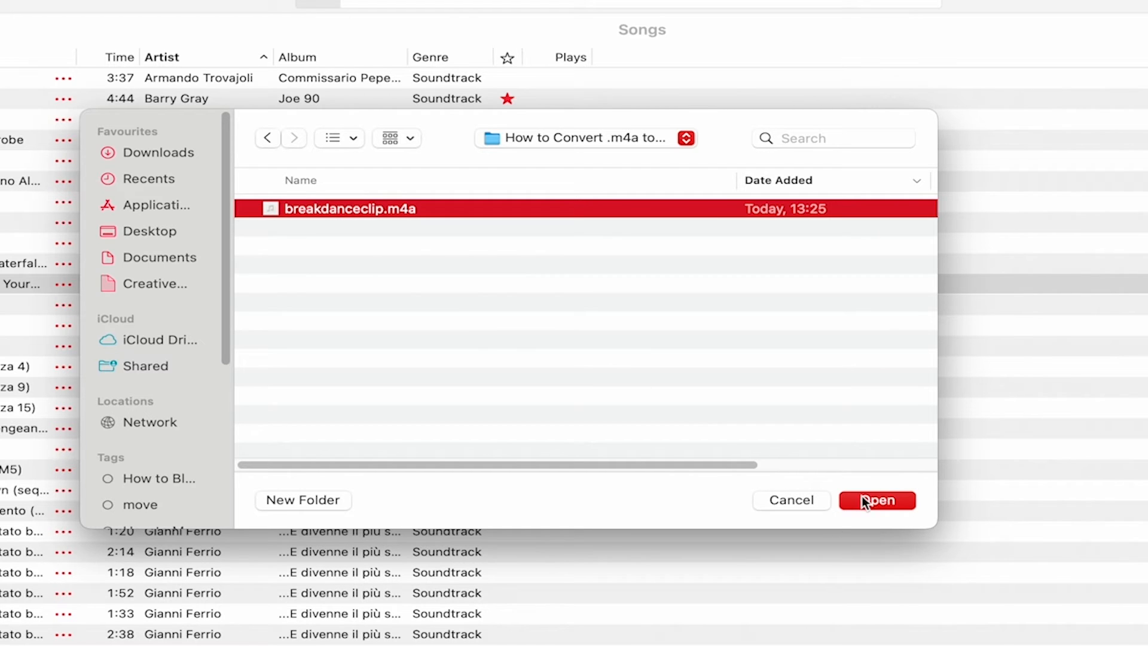
click(877, 500)
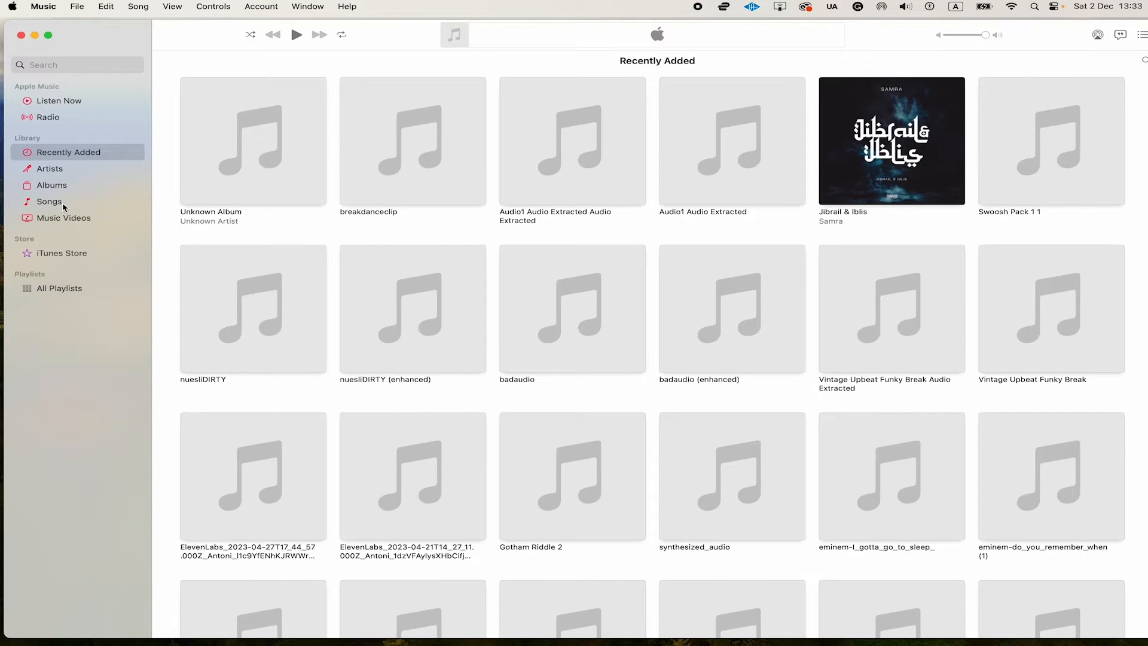
Step: Show the Songs list and filter it by 'breakdance' to reveal the breakdanceclip tracks
click(49, 200)
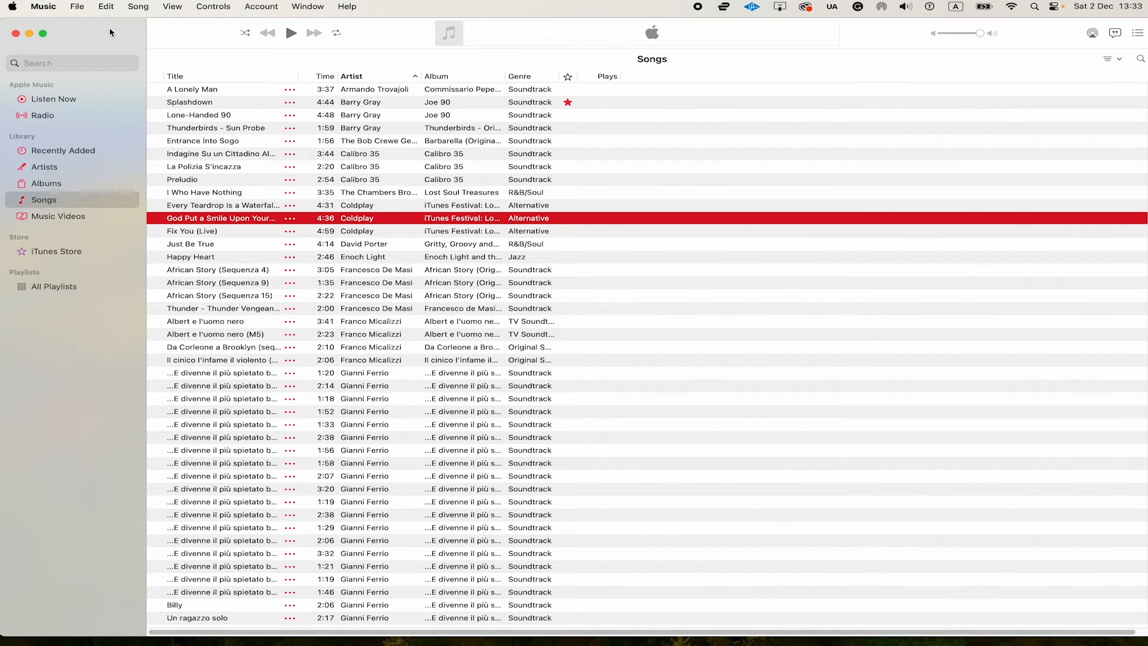
click(218, 269)
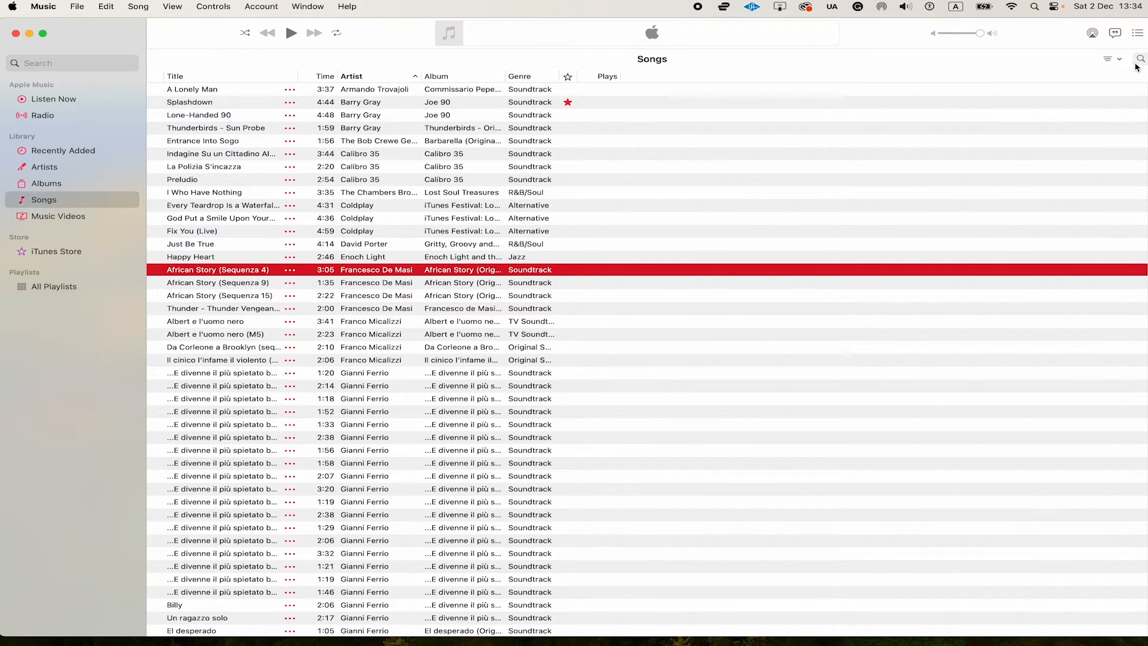
click(1137, 59)
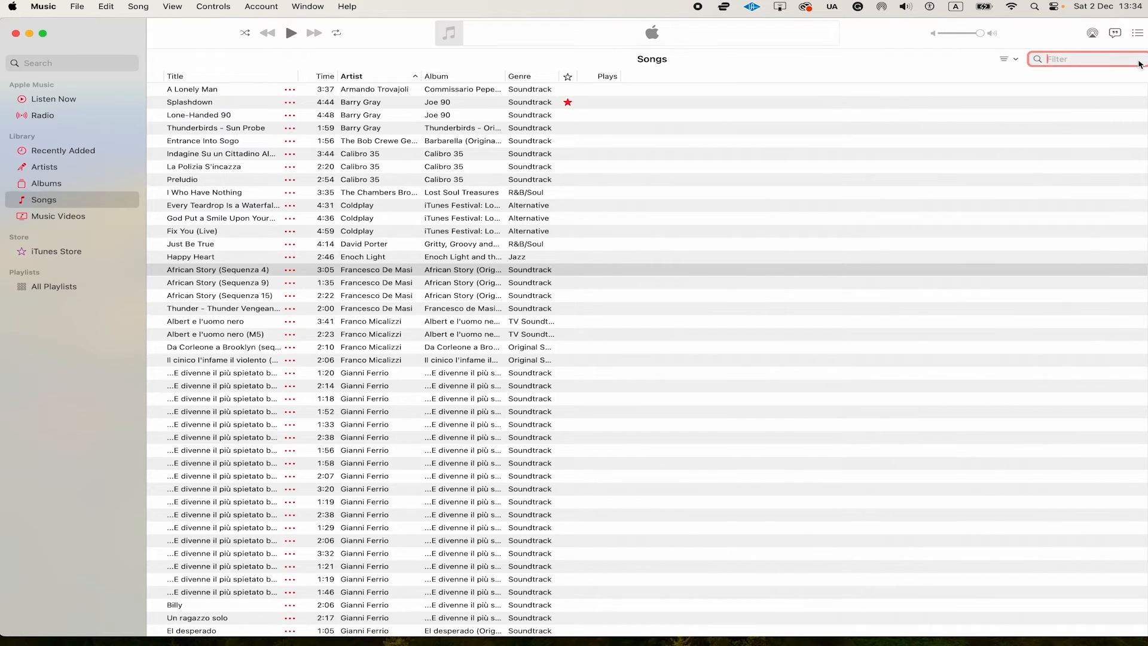
text(breakdan)
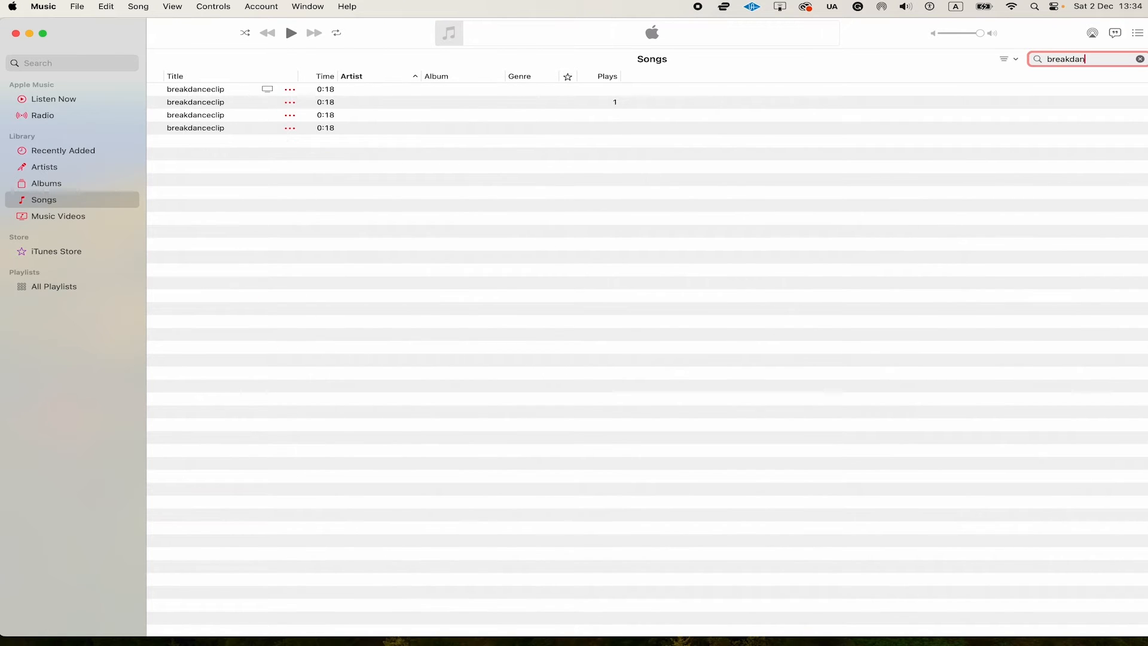
text(ce)
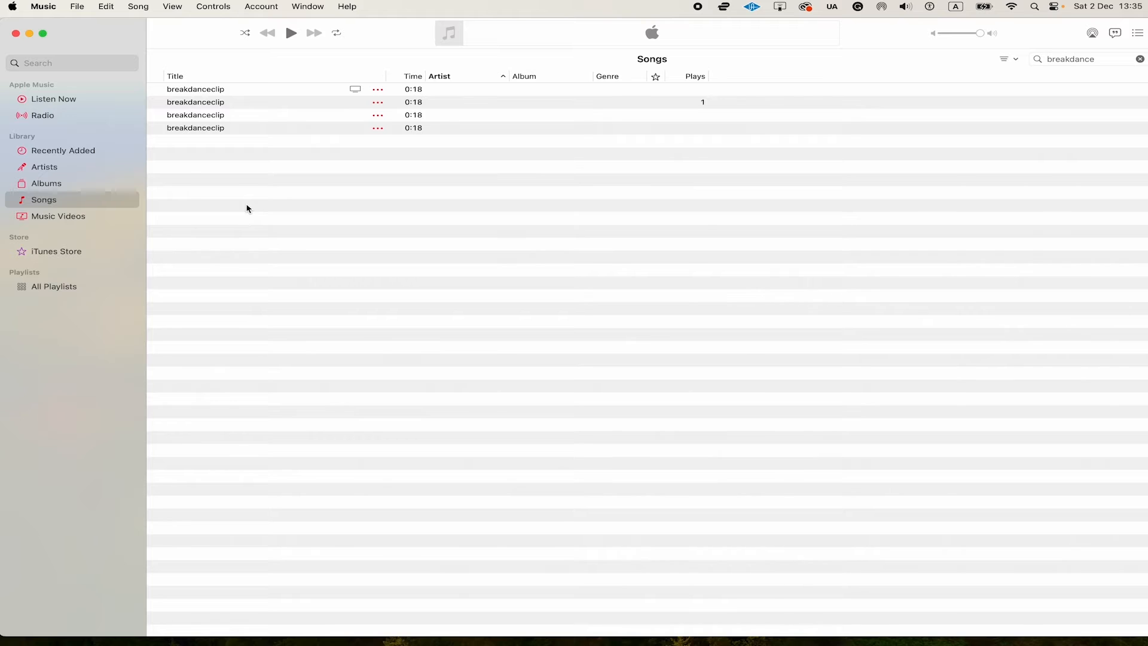
mouse_move(255, 171)
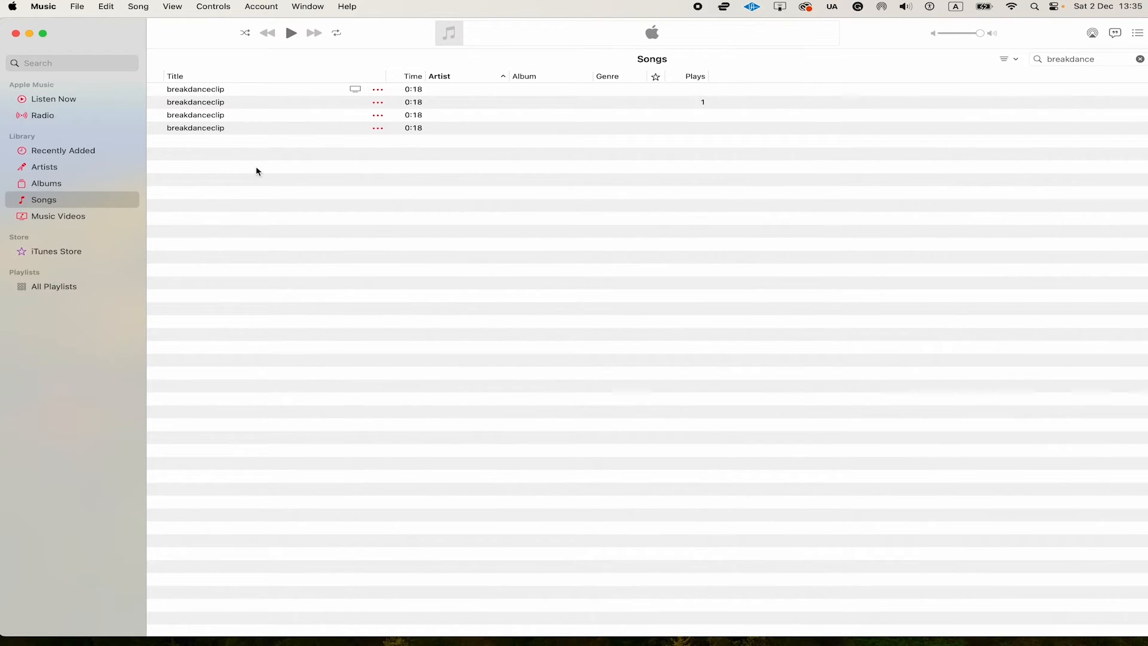
Step: Create an MP3 version of the selected breakdanceclip via File > Convert
click(195, 102)
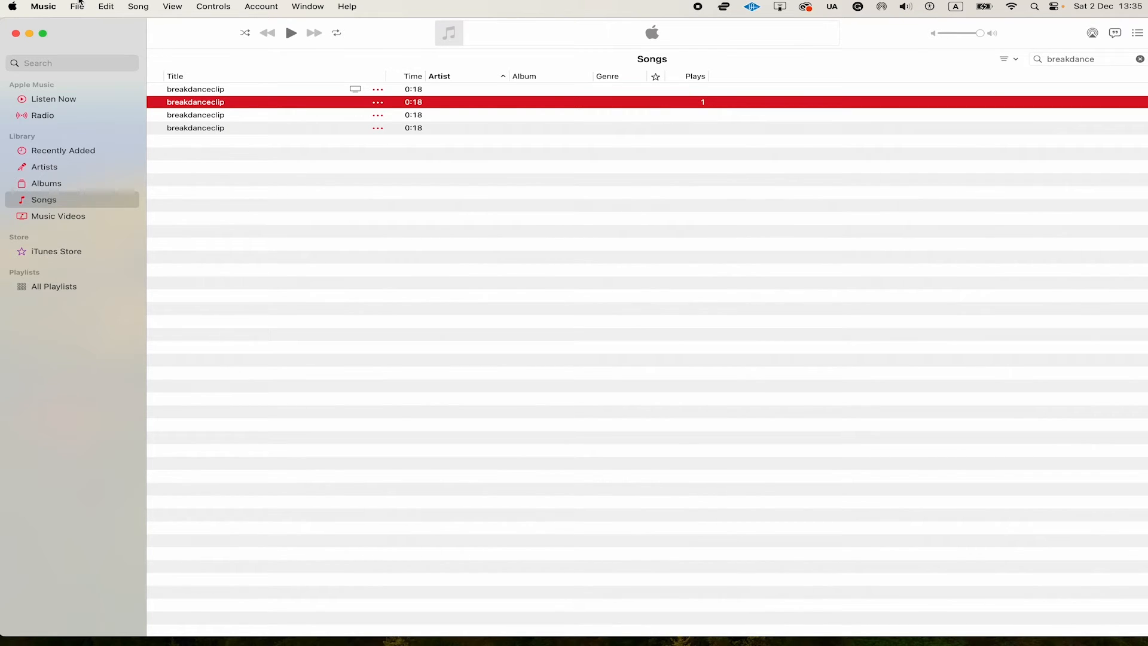
click(76, 7)
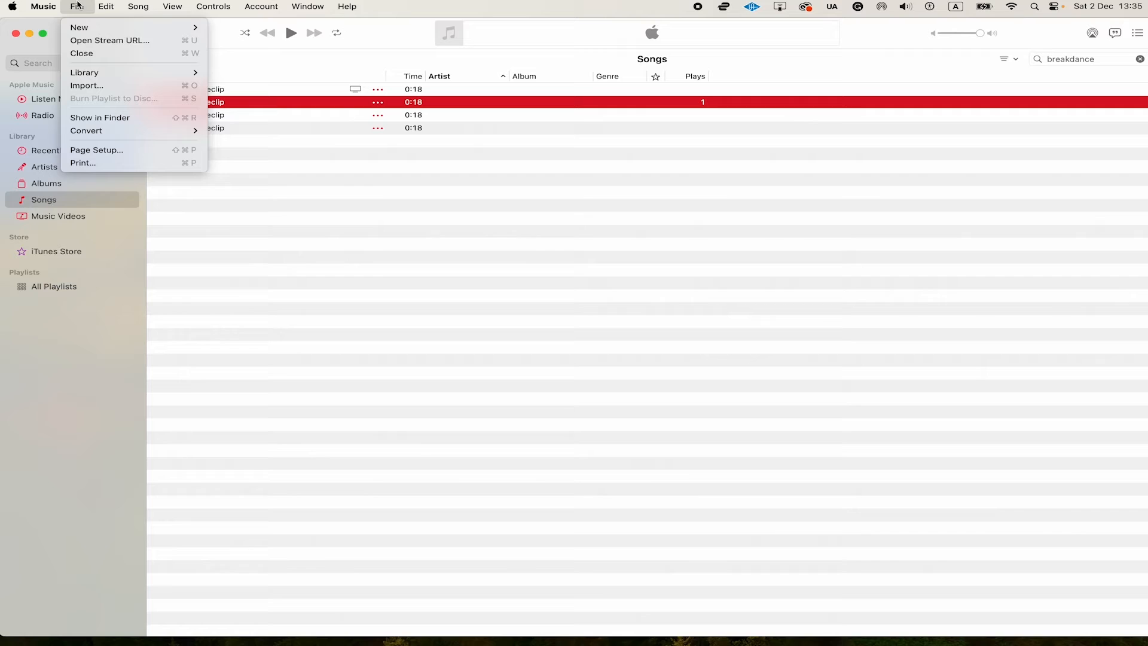
mouse_move(86, 131)
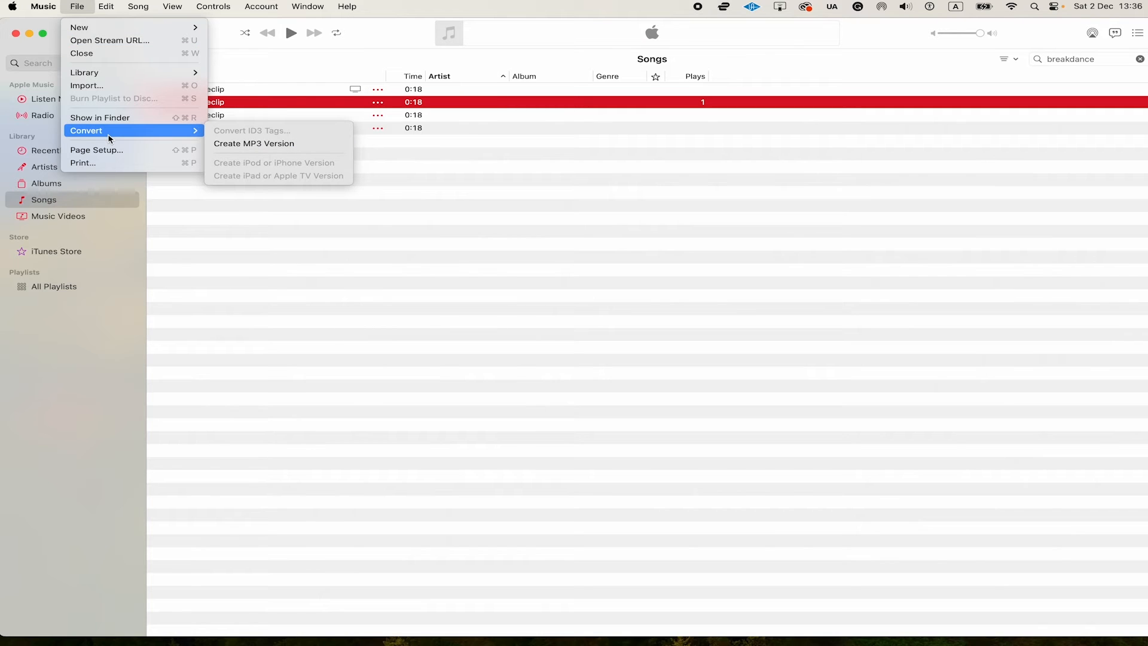
mouse_move(259, 144)
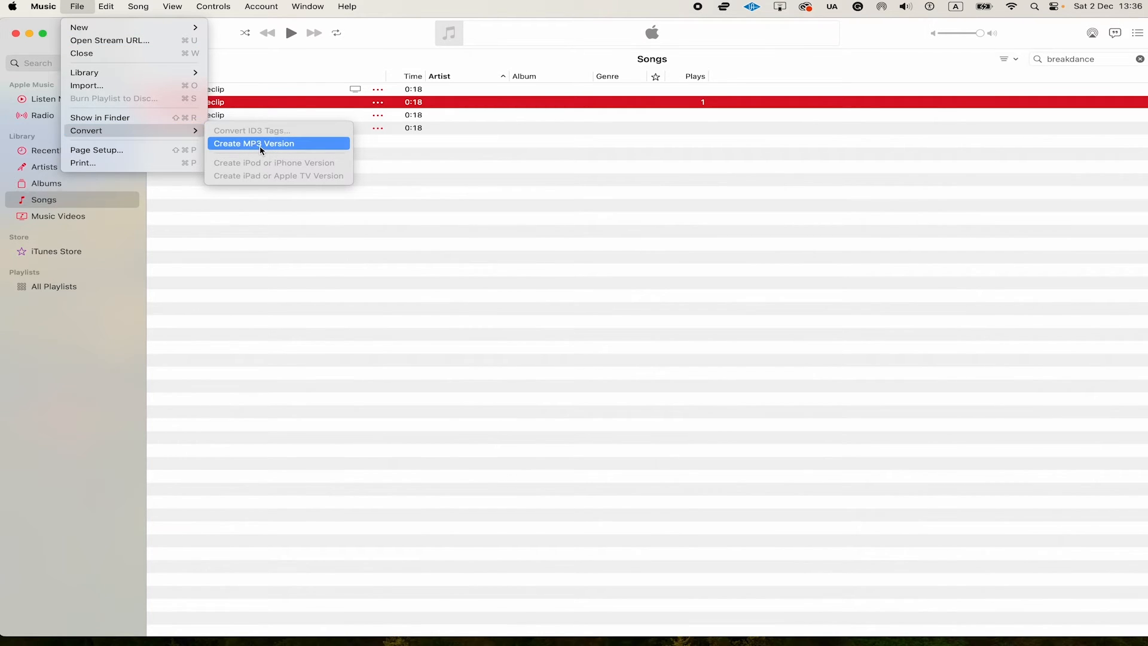
click(253, 142)
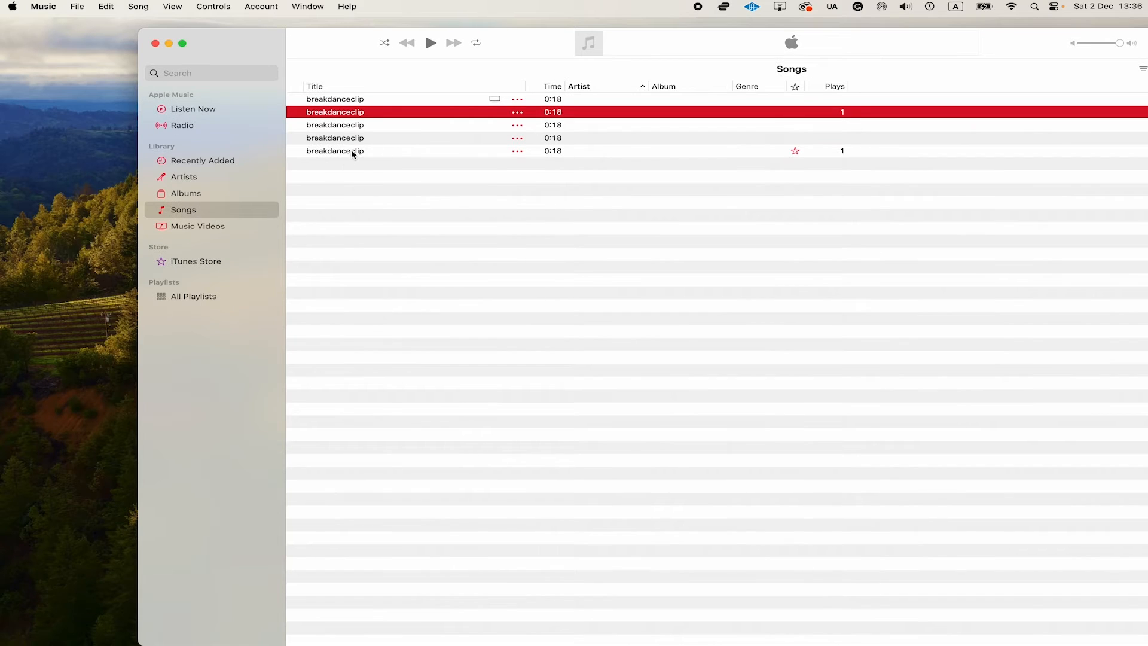
Step: Reveal the new breakdanceclip MP3 copy in Finder as breakdanceclip 1.mp3
click(335, 150)
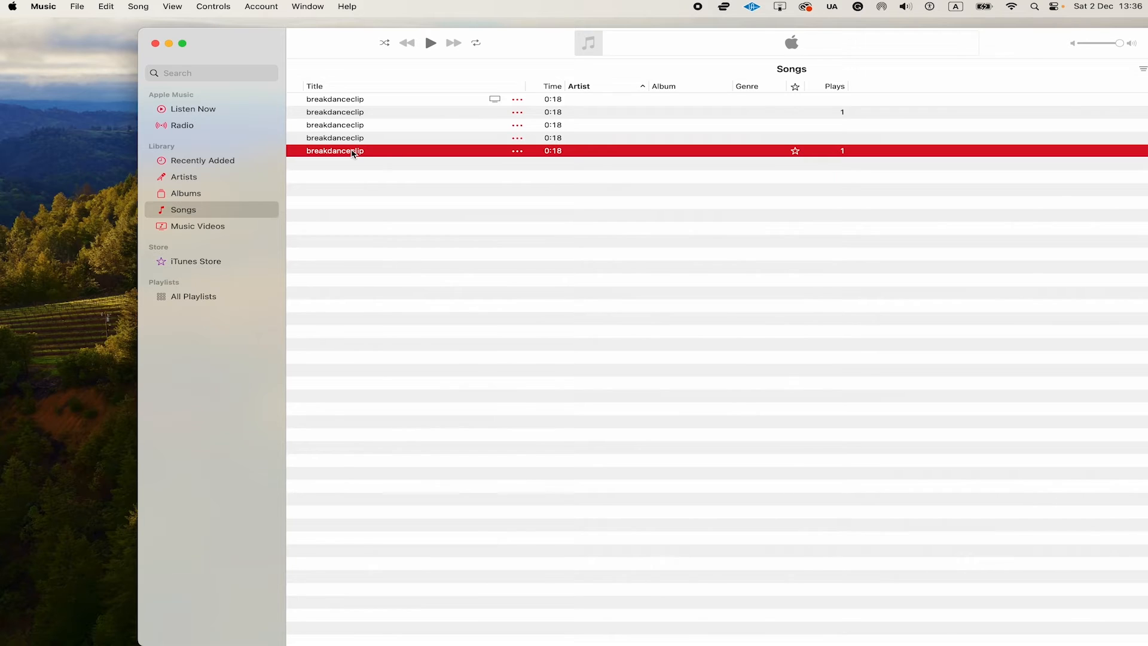
right_click(351, 150)
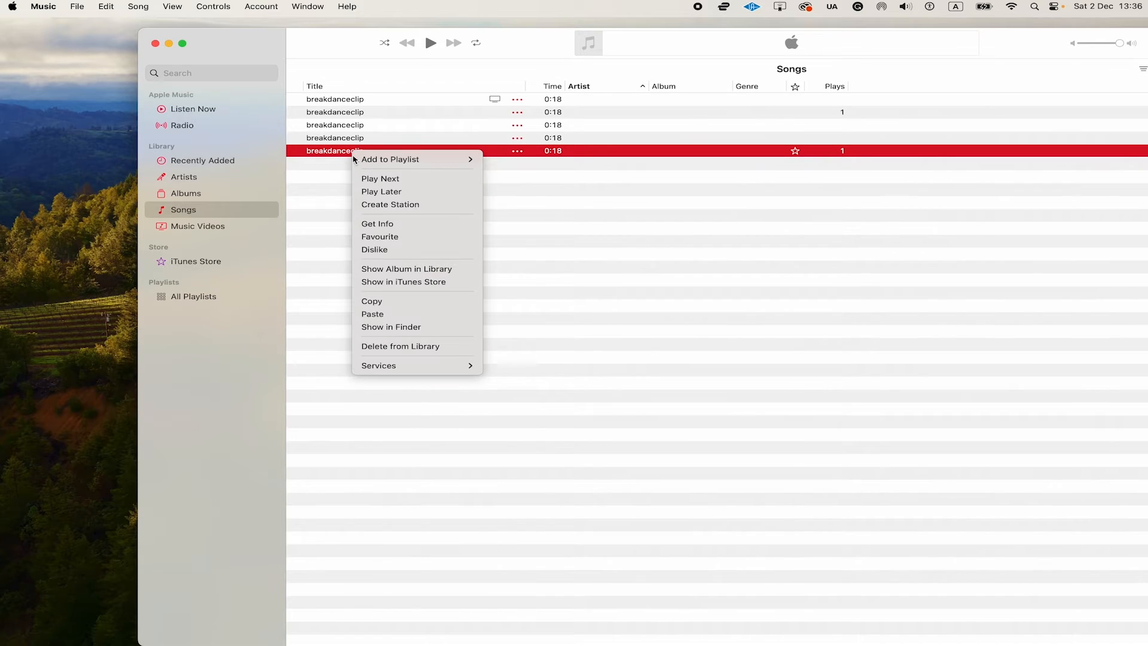
mouse_move(409, 327)
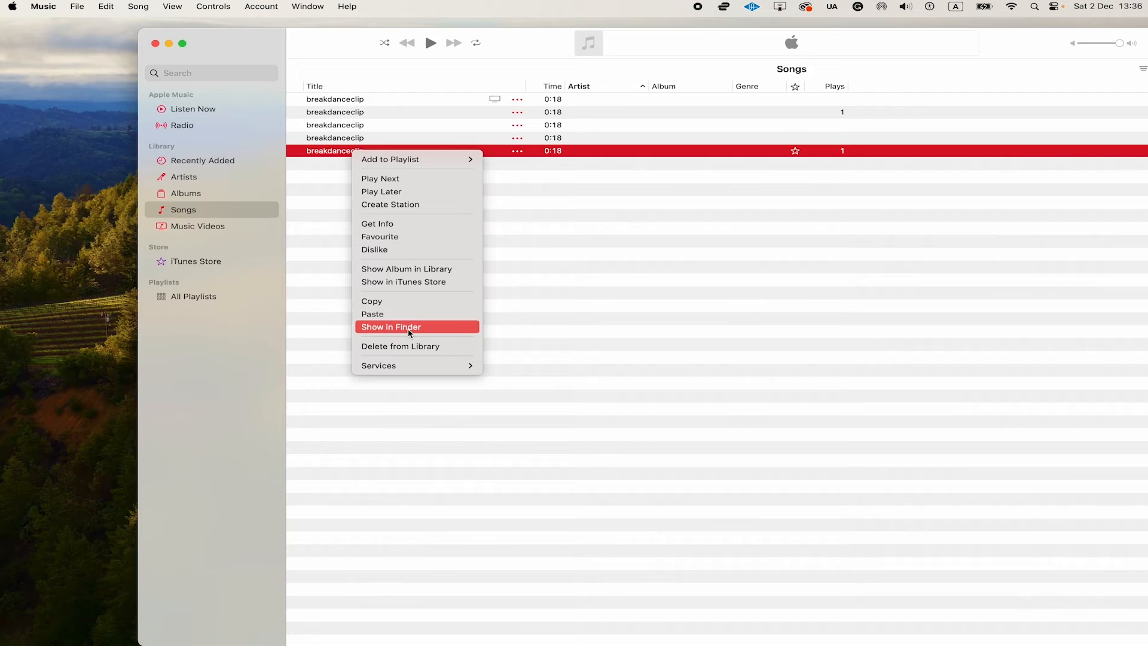
click(391, 327)
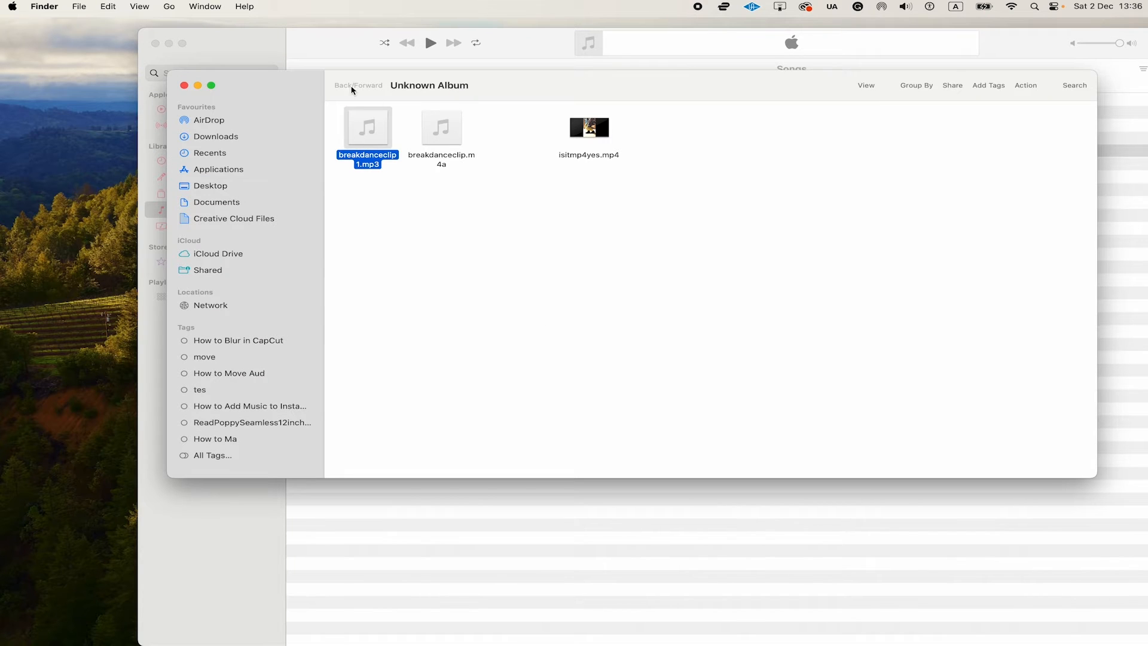
mouse_move(374, 206)
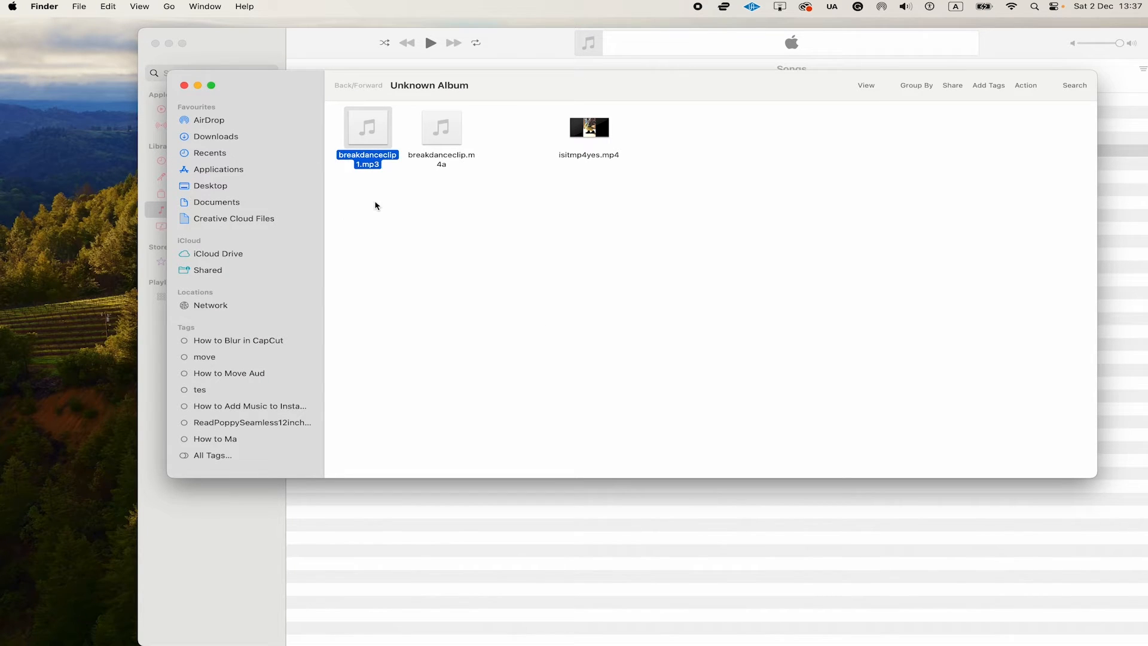
mouse_move(409, 169)
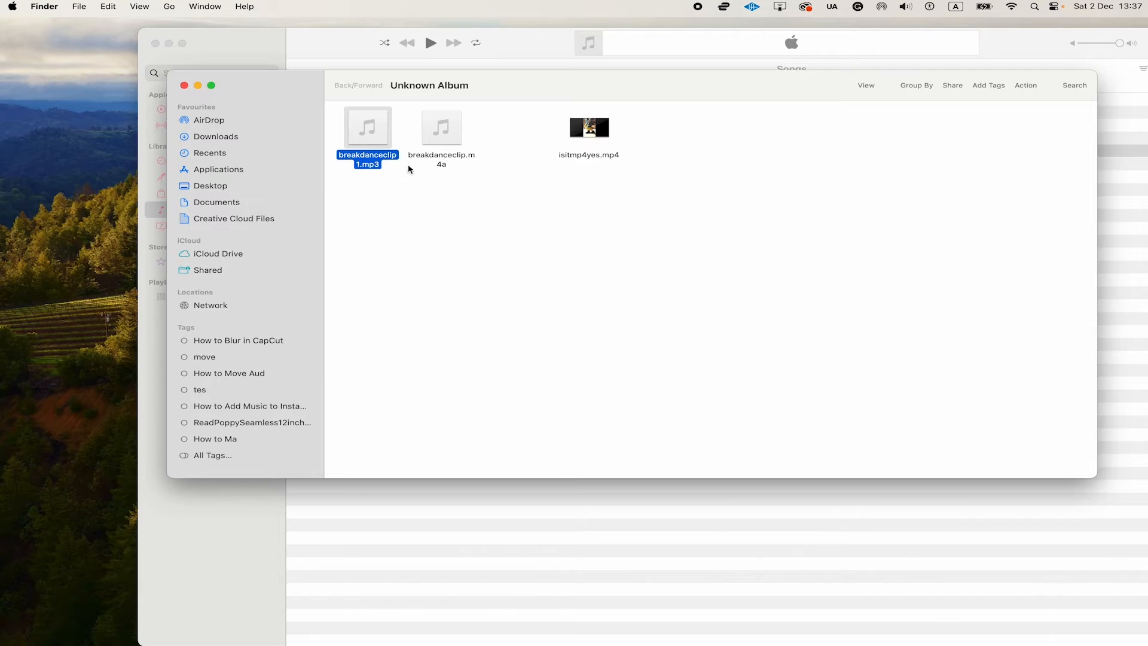
mouse_move(409, 178)
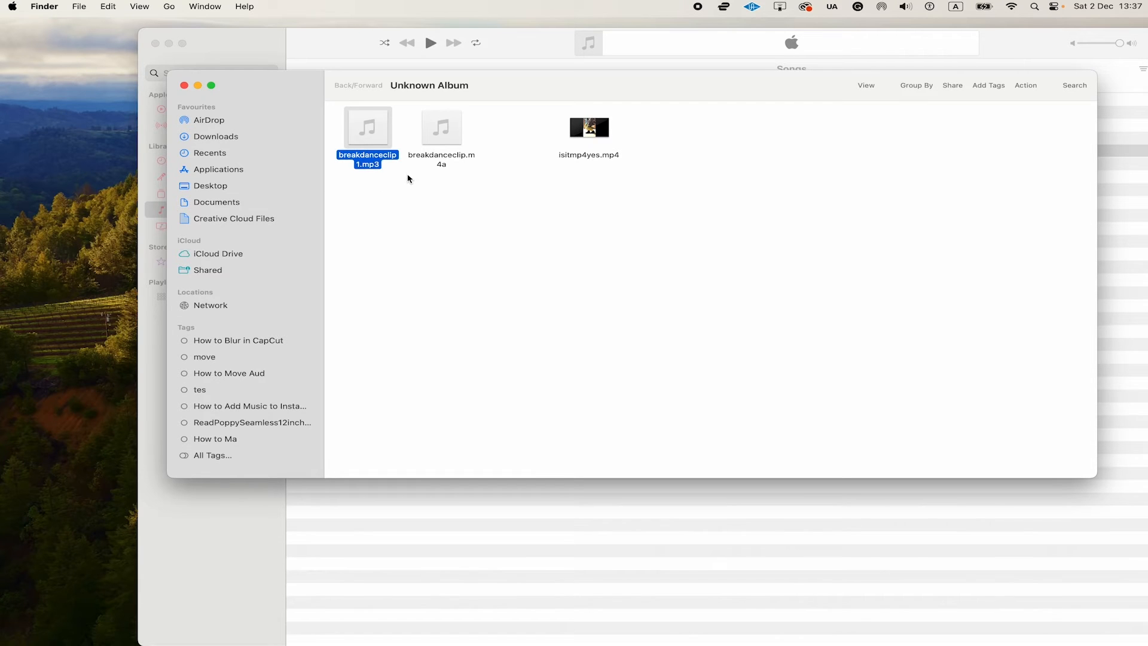
mouse_move(386, 223)
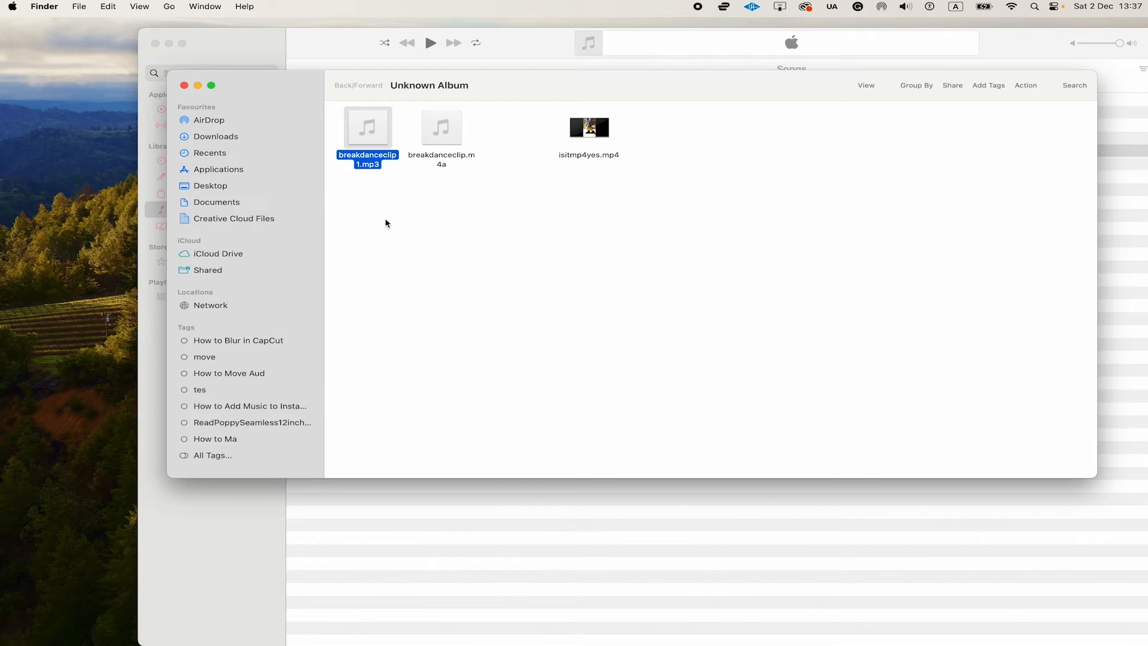
Step: Drag breakdanceclip 1.mp3 from the Unknown Album window into Downloads in the sidebar
drag(367, 126, 210, 84)
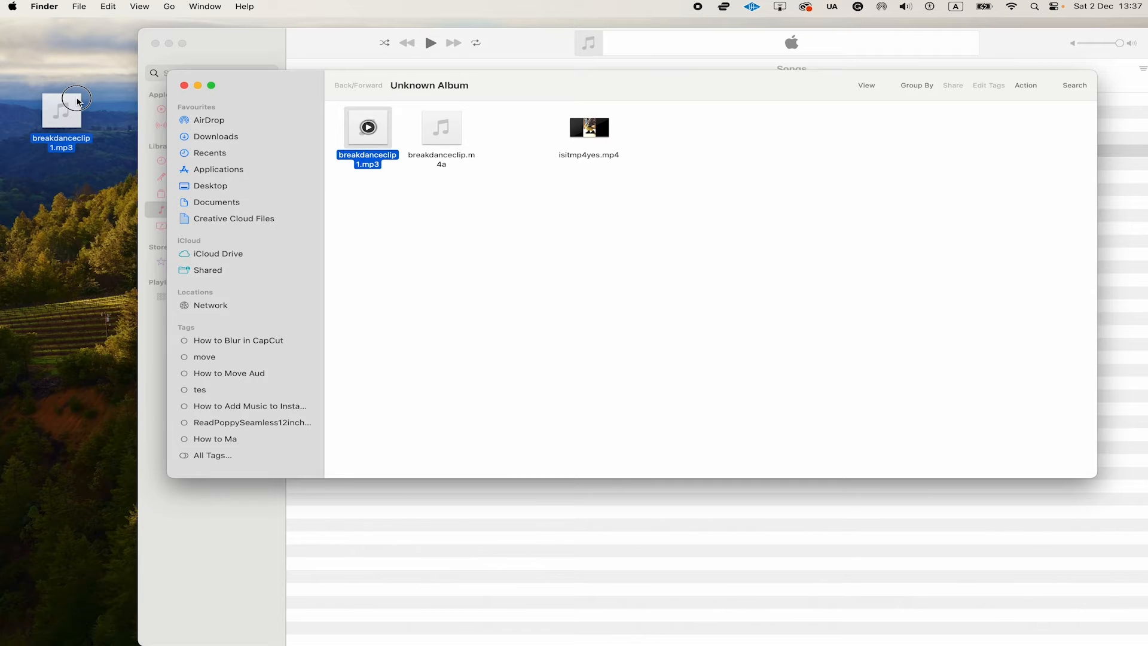
drag(76, 101, 263, 218)
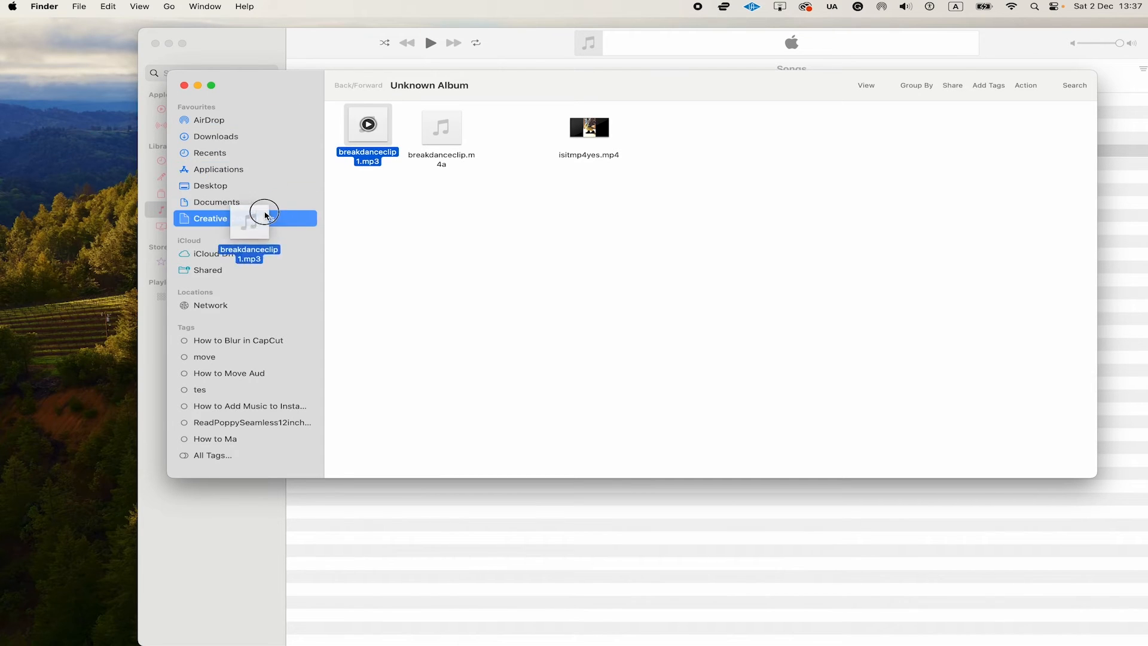
drag(263, 213, 251, 136)
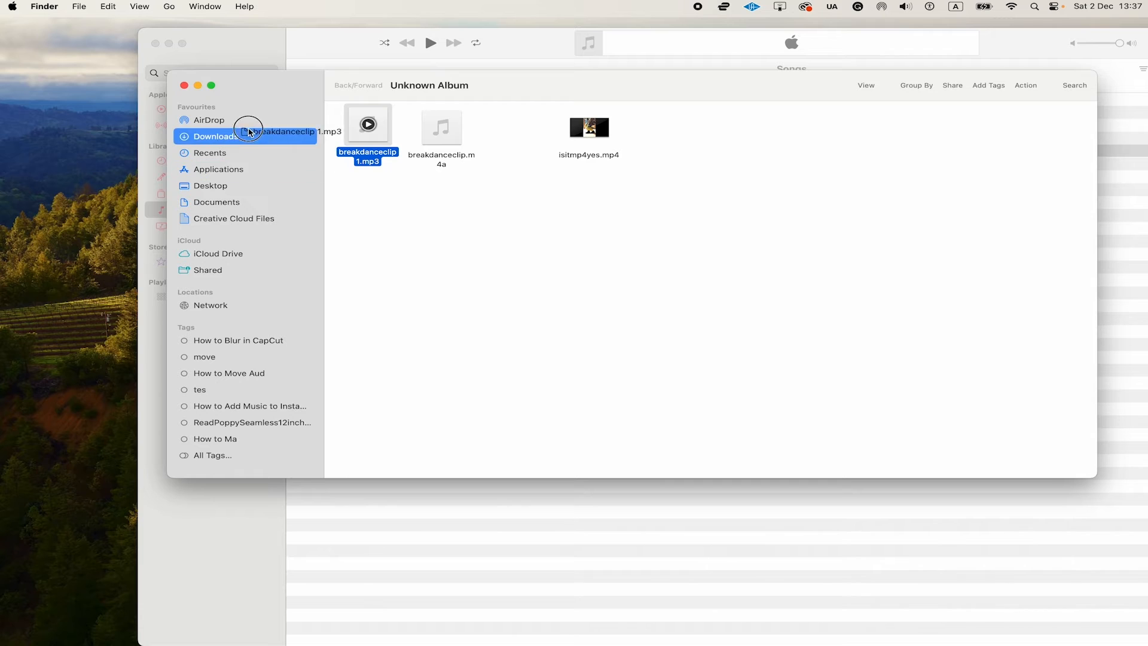
drag(253, 131, 253, 201)
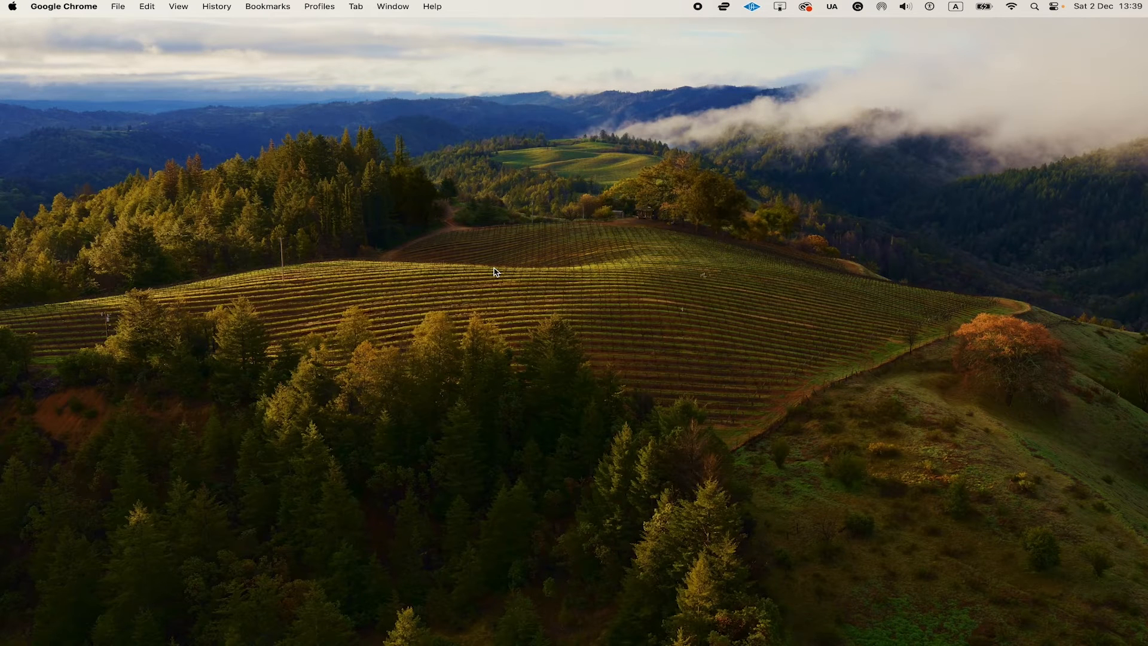
mouse_move(697, 324)
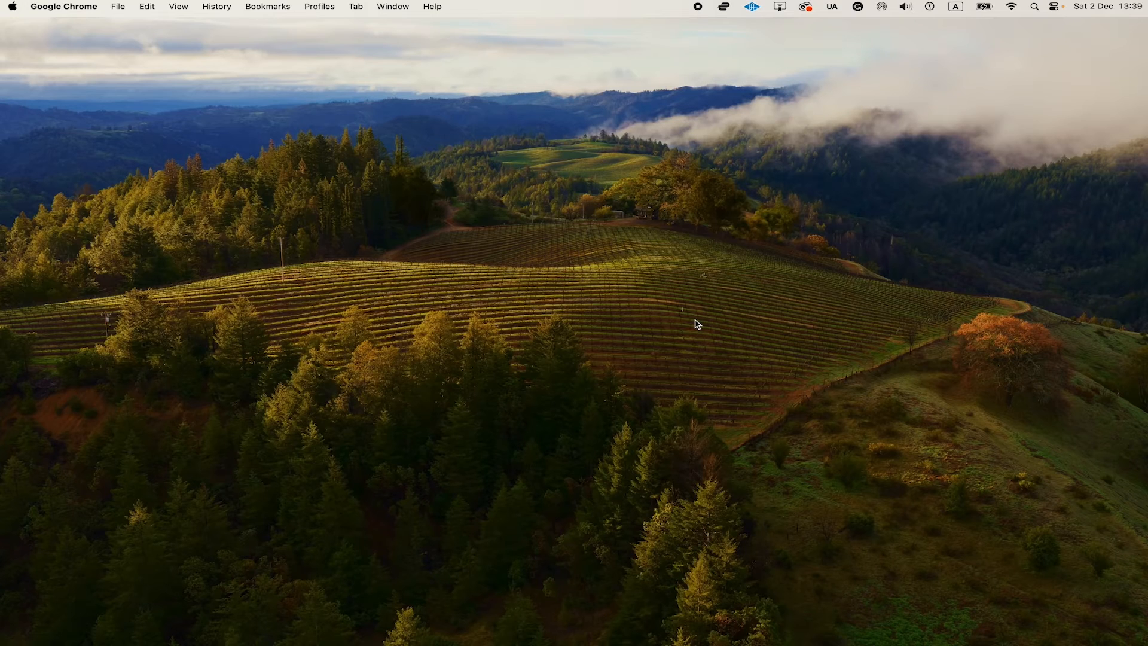
mouse_move(670, 248)
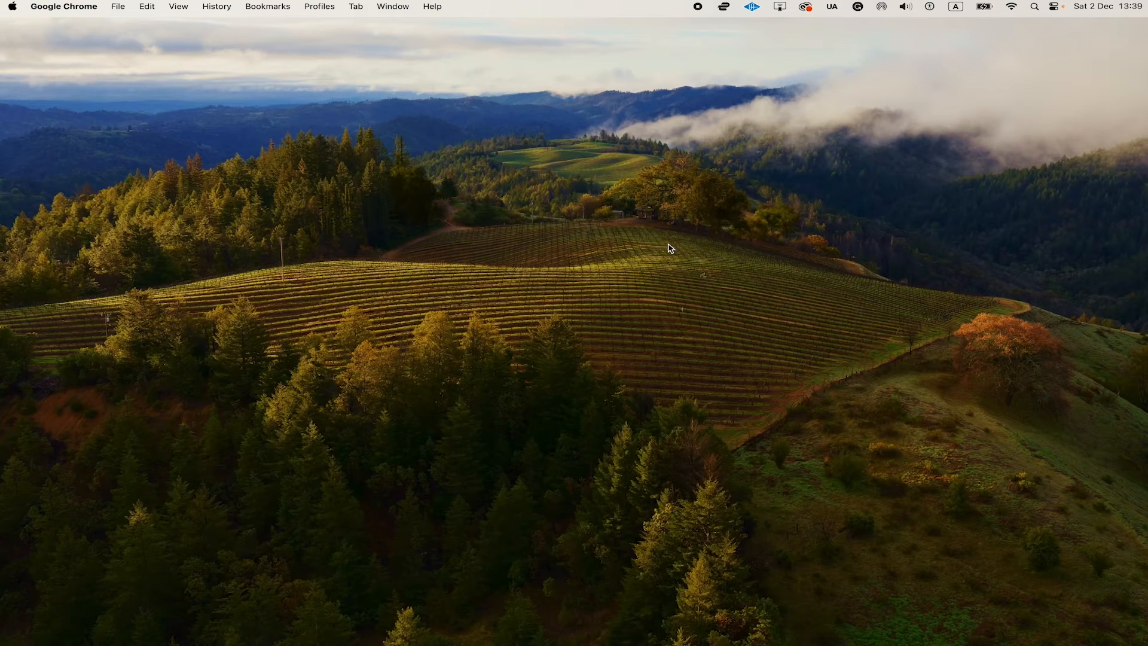
mouse_move(1029, 19)
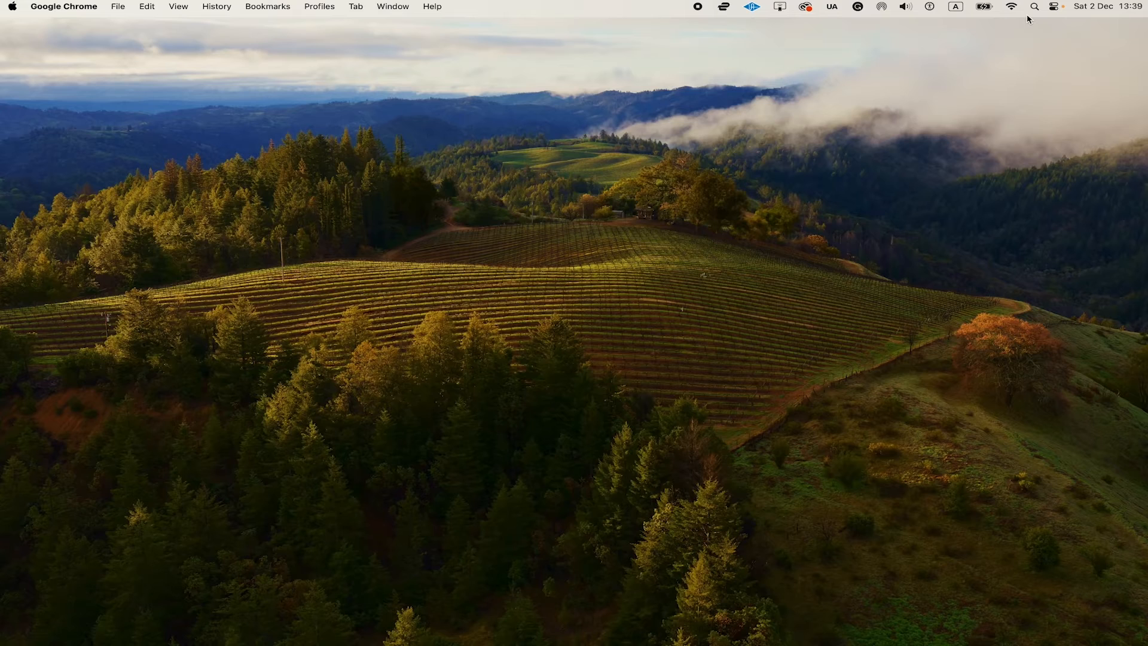
Step: Search 'imovie' in Spotlight and launch iMovie with the empty My Movie 1 project
click(1035, 8)
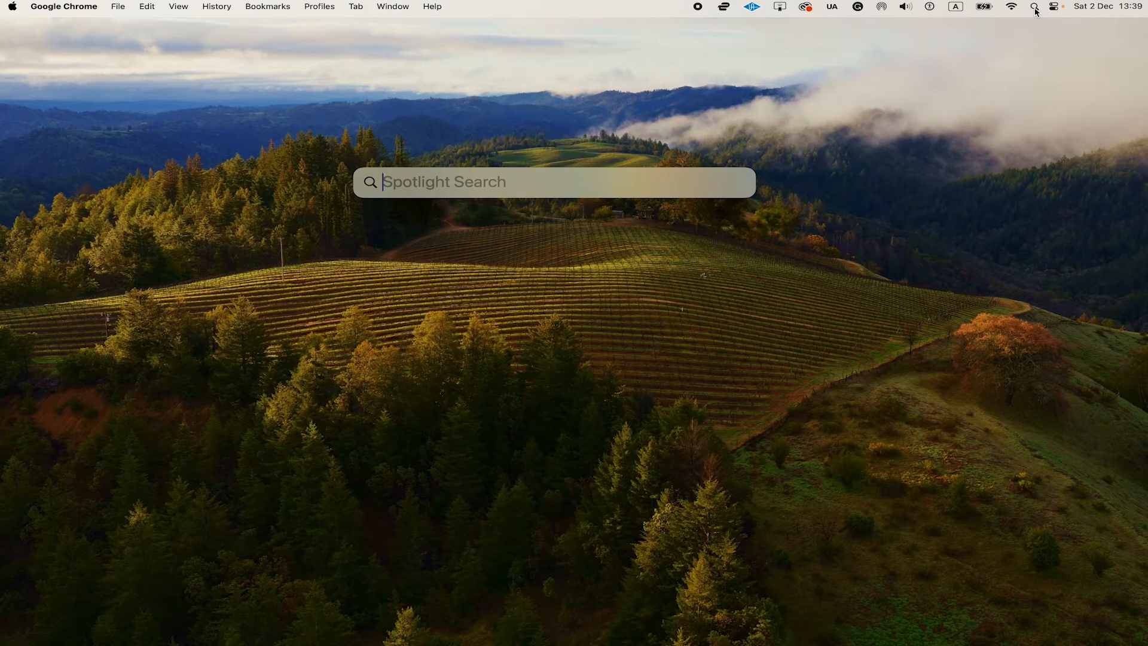
text(imovie)
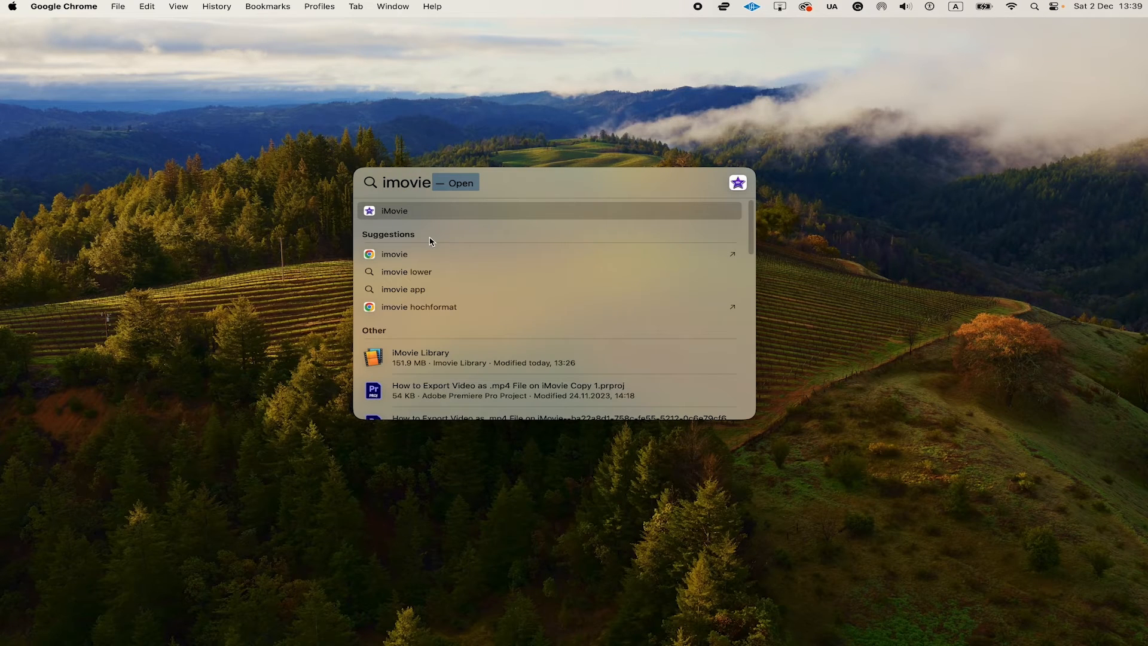
mouse_move(415, 215)
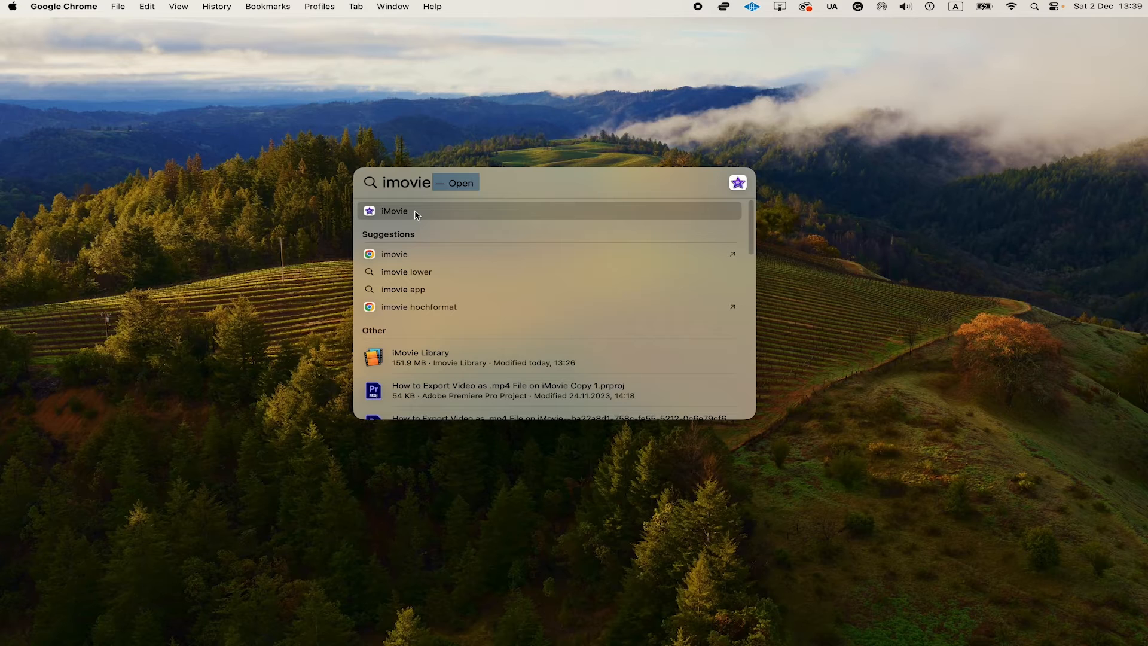
click(393, 210)
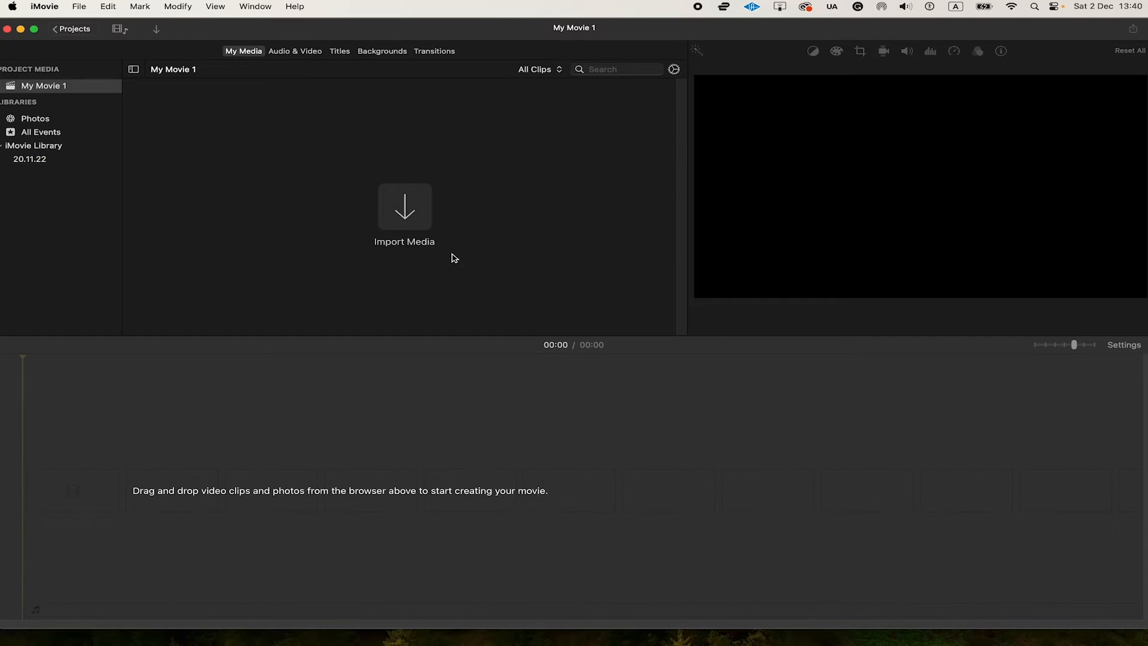
mouse_move(481, 155)
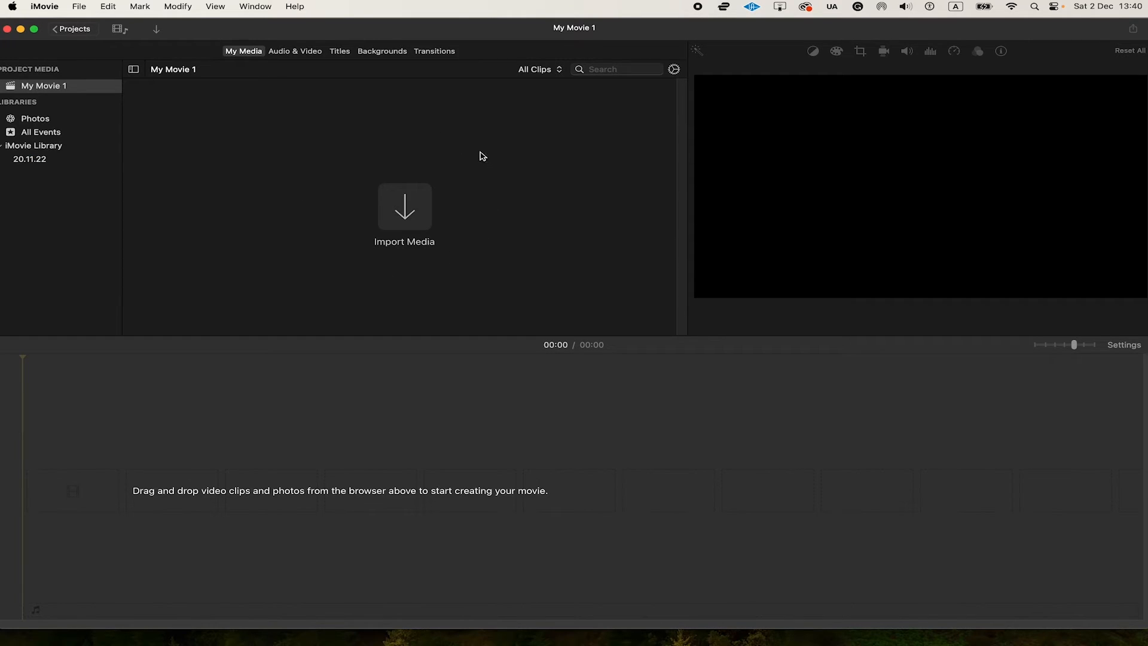
Step: Import breakdanceclip.m4a from Downloads into the My Movie 1 project media
click(405, 207)
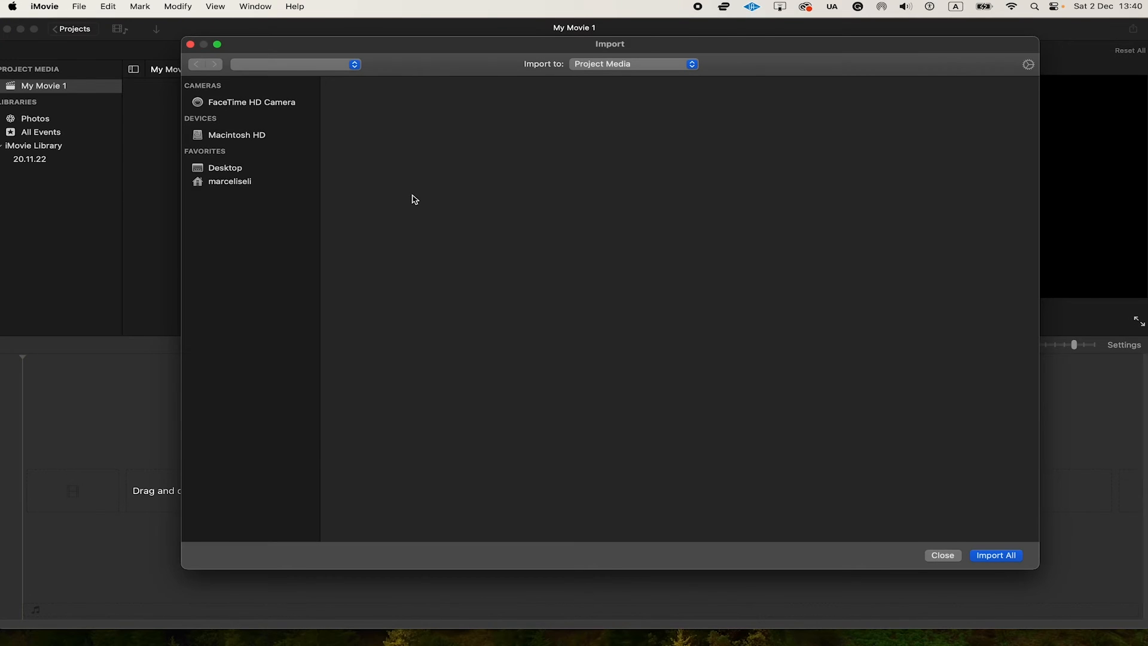
click(229, 181)
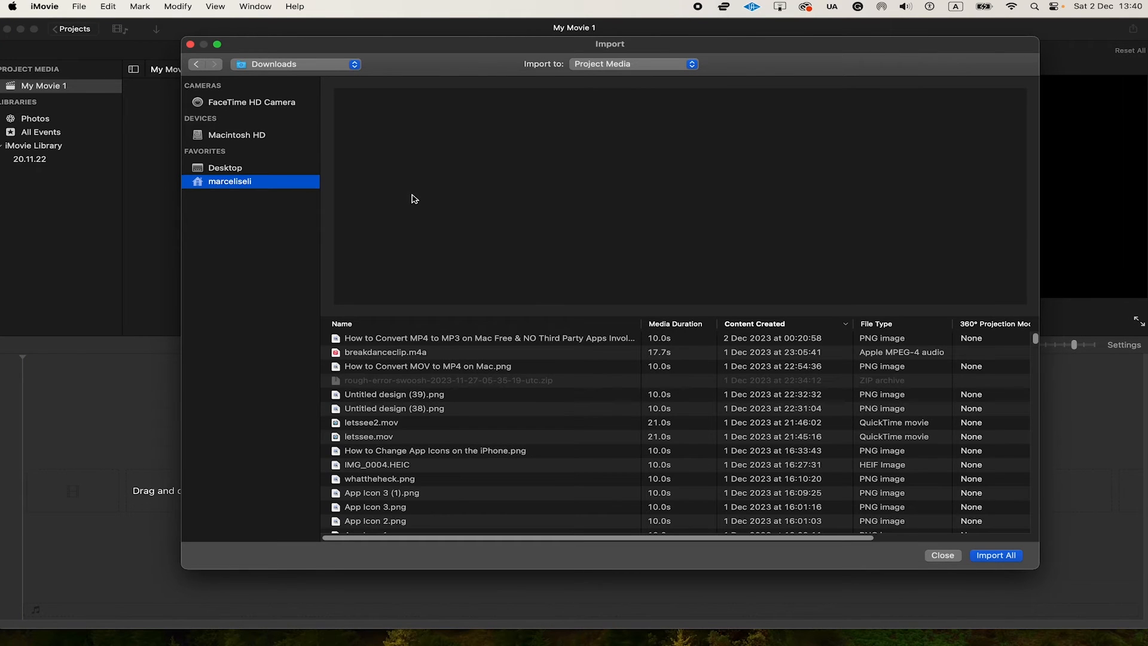
mouse_move(451, 271)
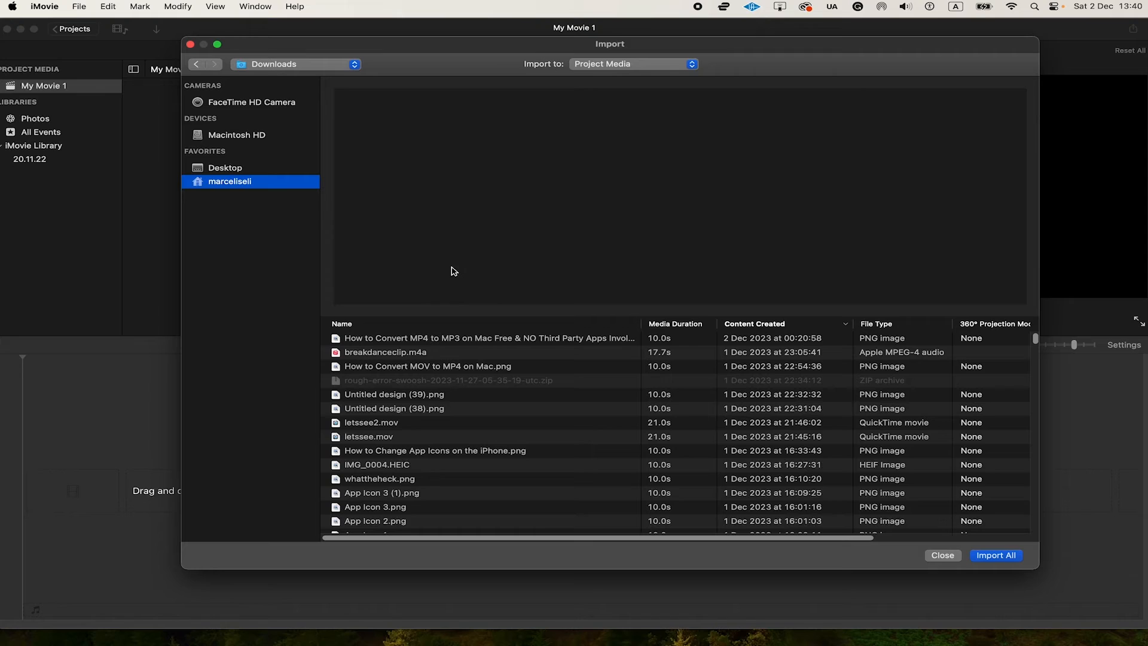
click(387, 351)
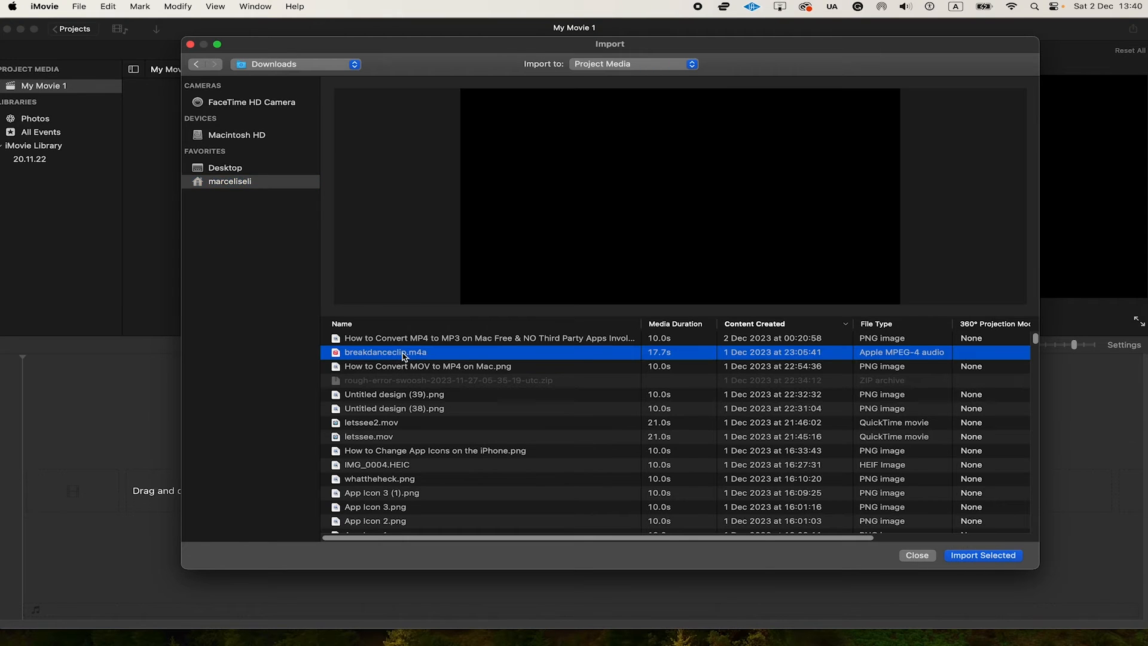
mouse_move(431, 360)
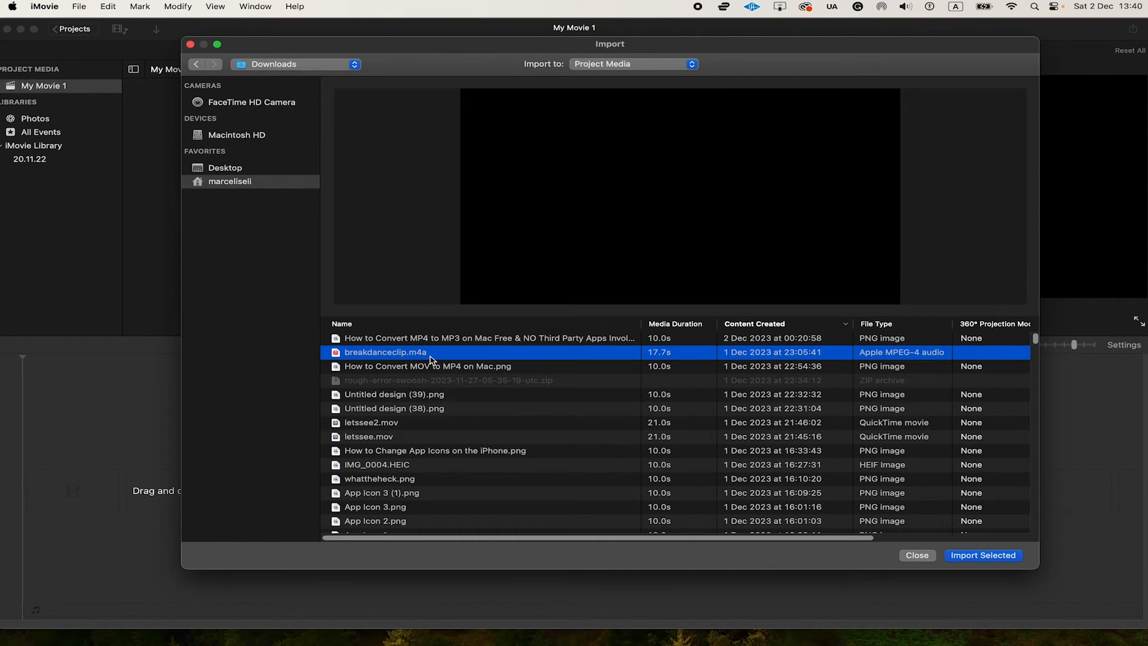
mouse_move(711, 513)
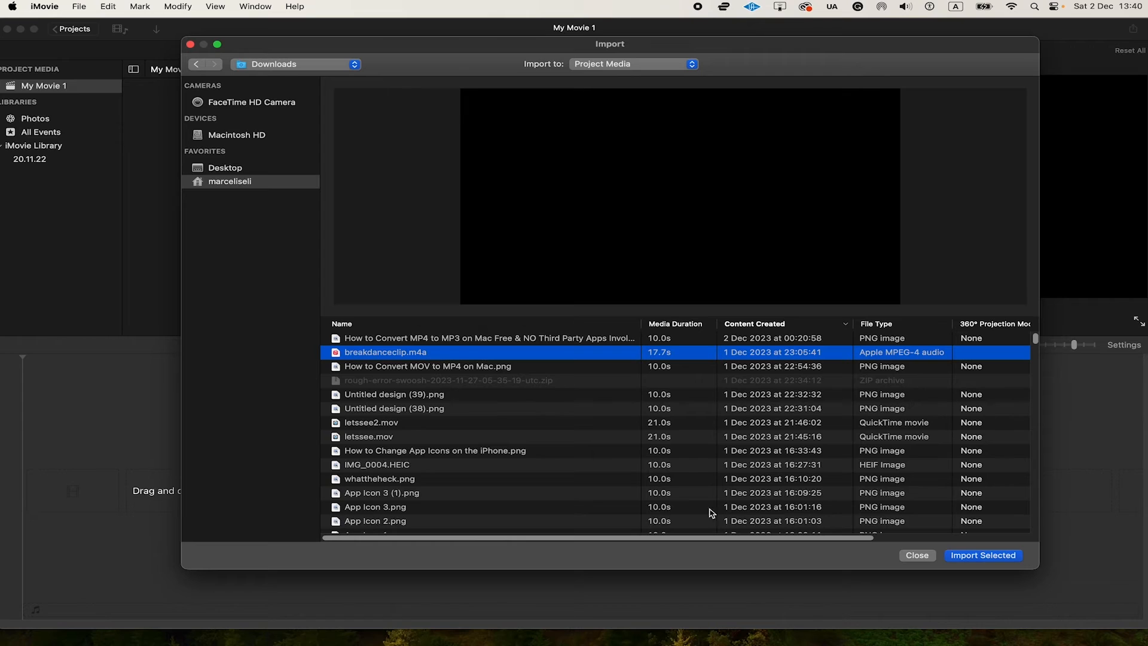
mouse_move(988, 560)
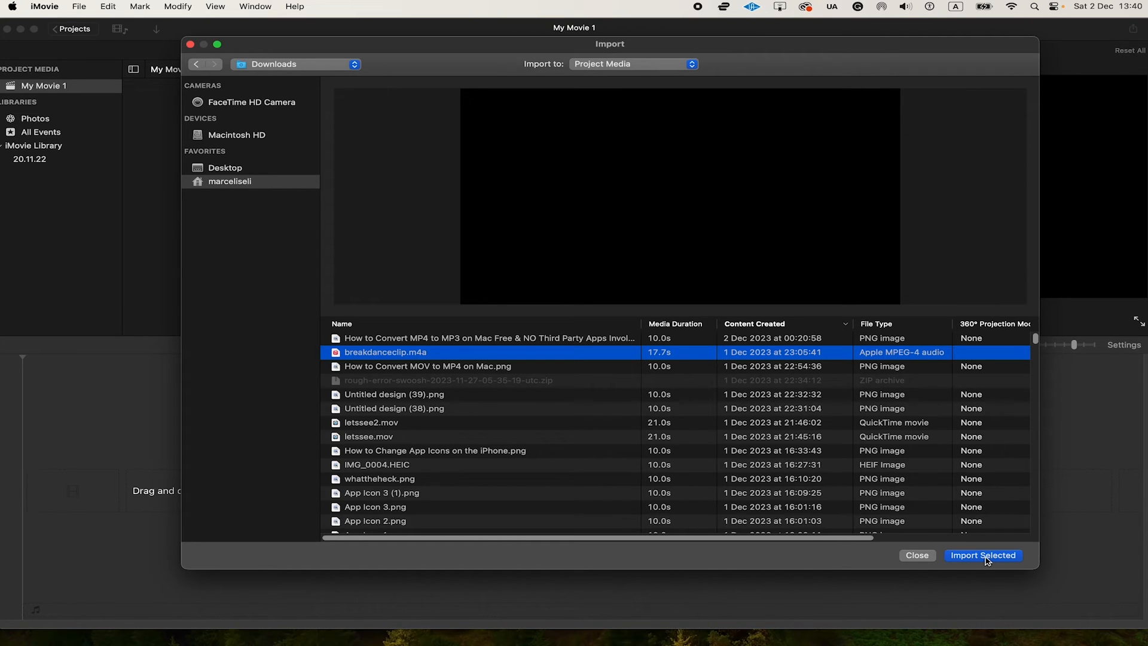
click(983, 555)
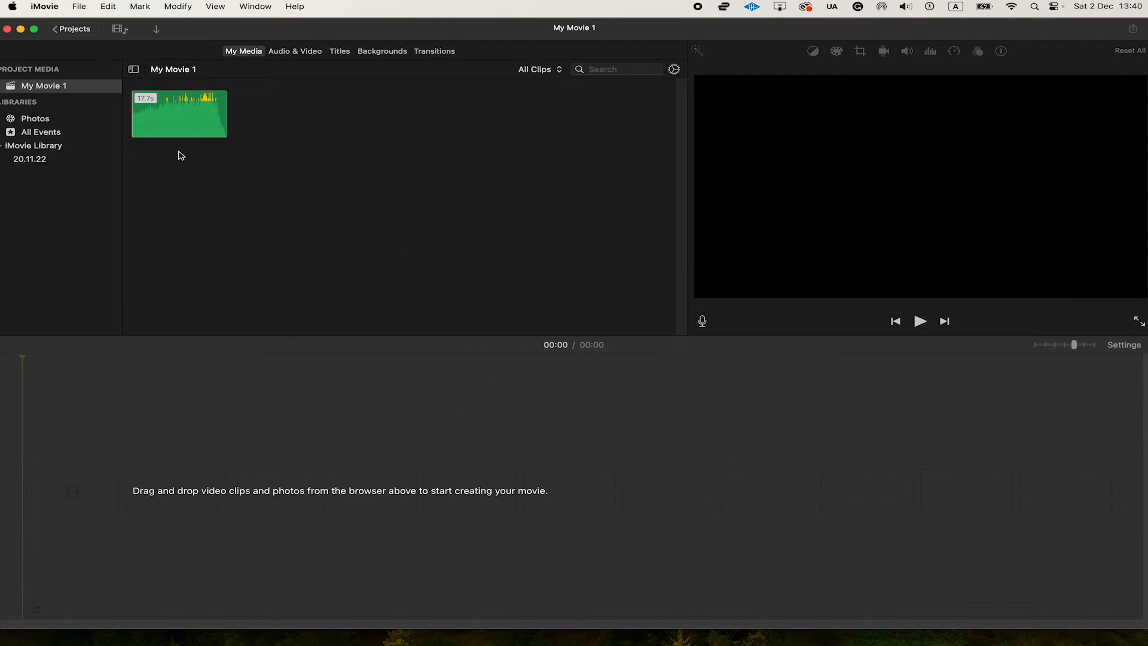
mouse_move(109, 145)
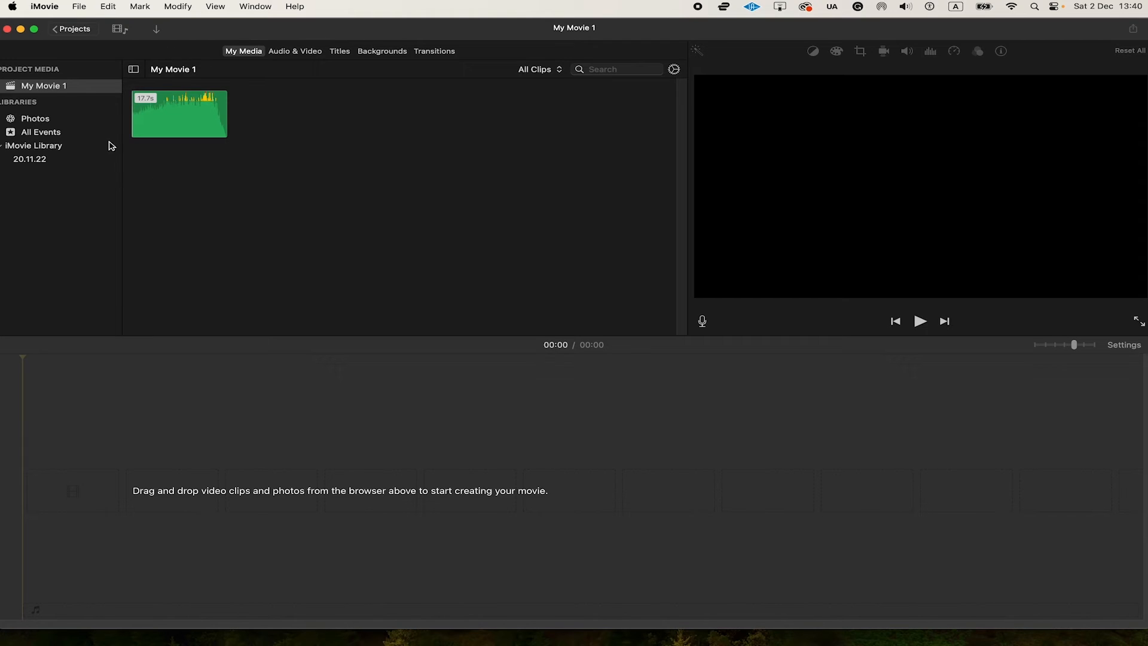
mouse_move(211, 174)
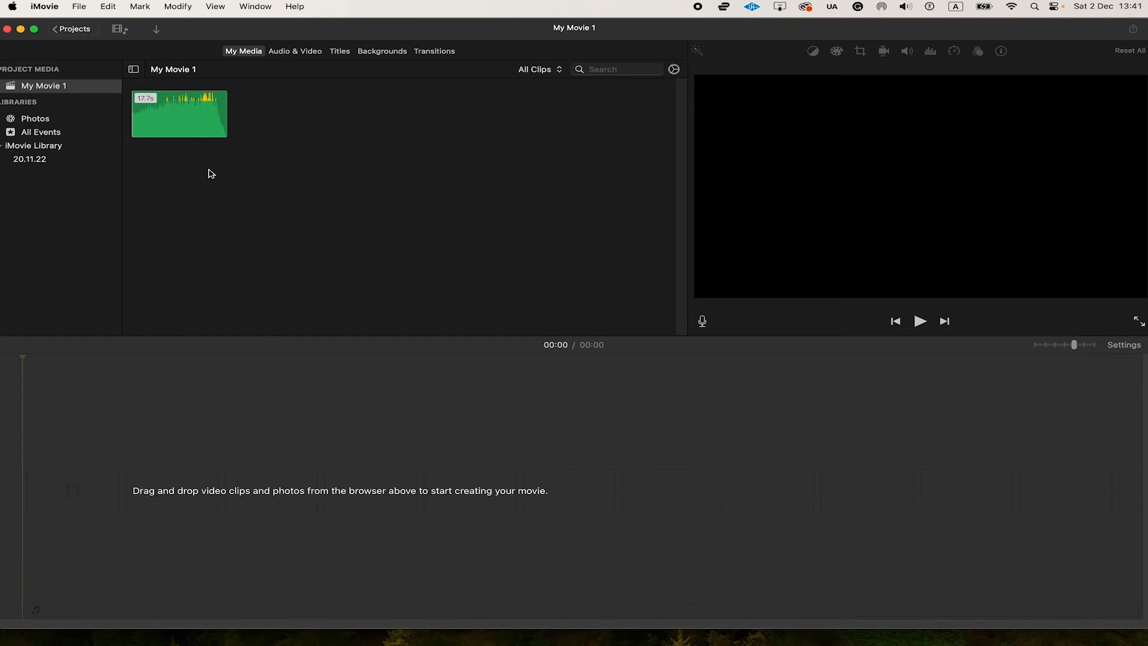
mouse_move(223, 172)
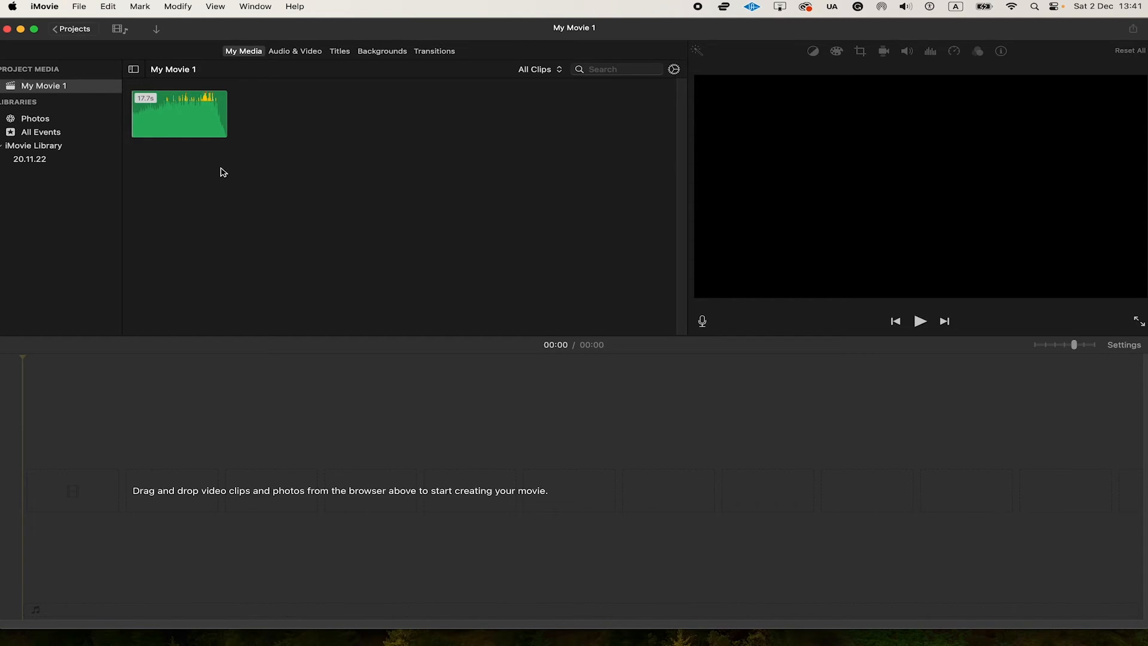
mouse_move(236, 169)
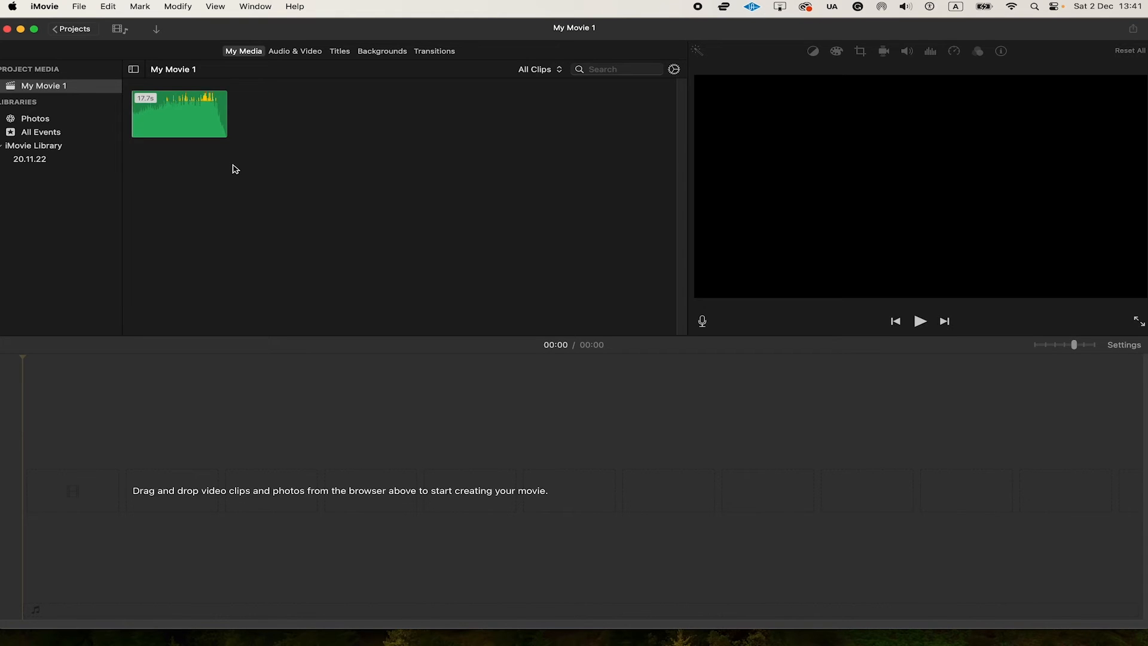
mouse_move(261, 77)
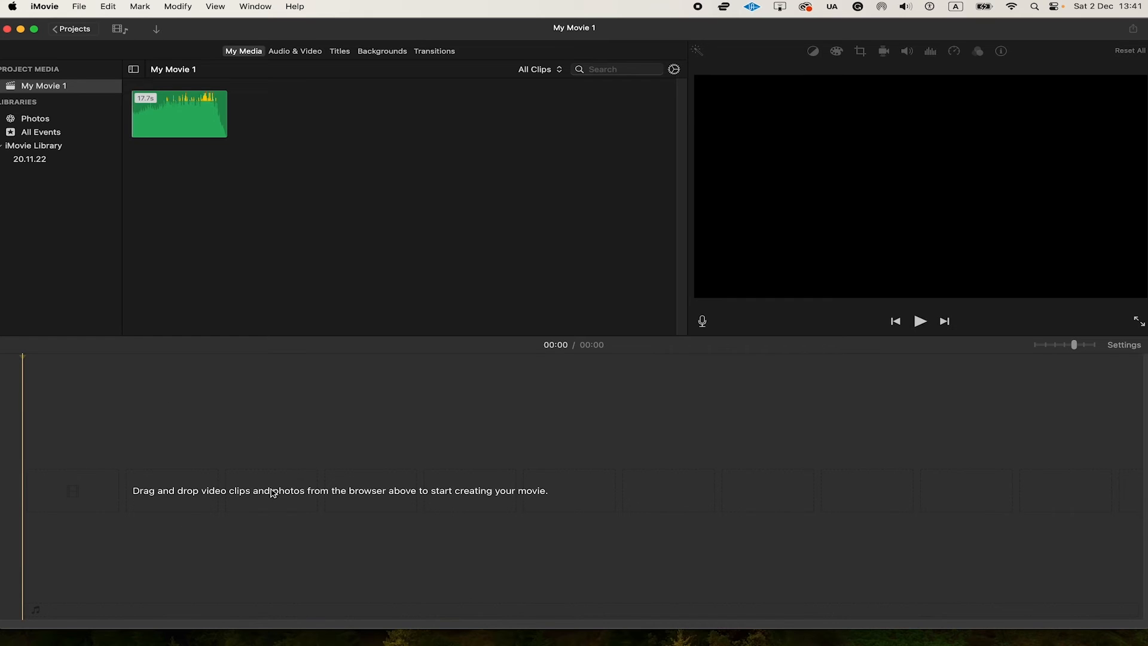
Step: Drag breakdanceclip from My Media onto the timeline as a 17-second clip and select it
click(179, 118)
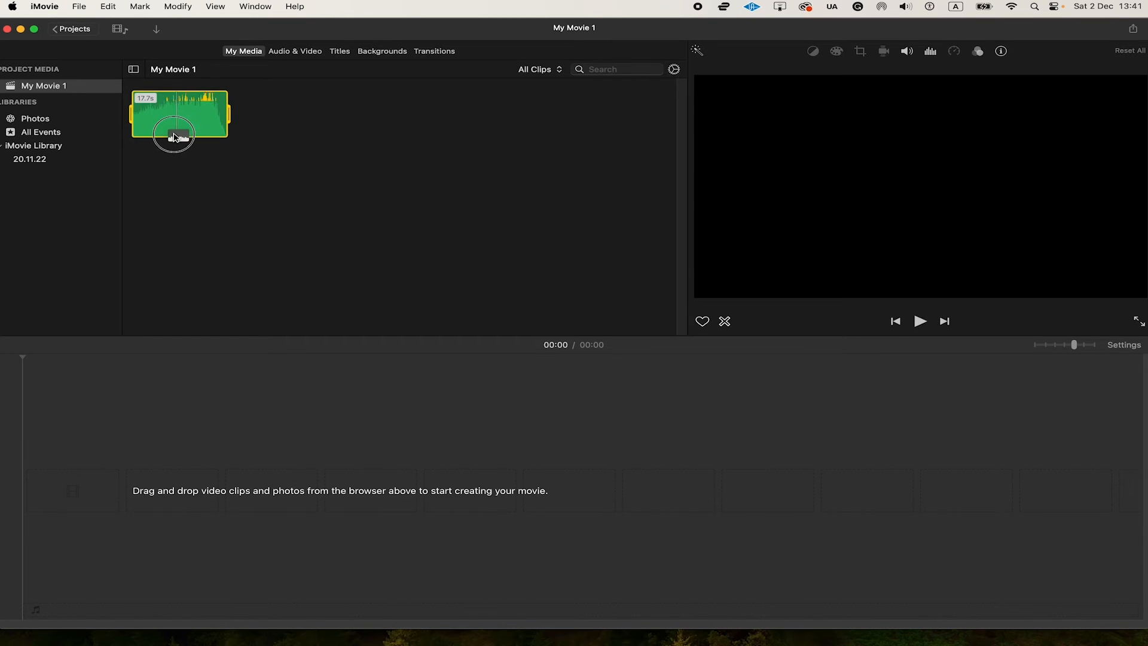
mouse_move(152, 275)
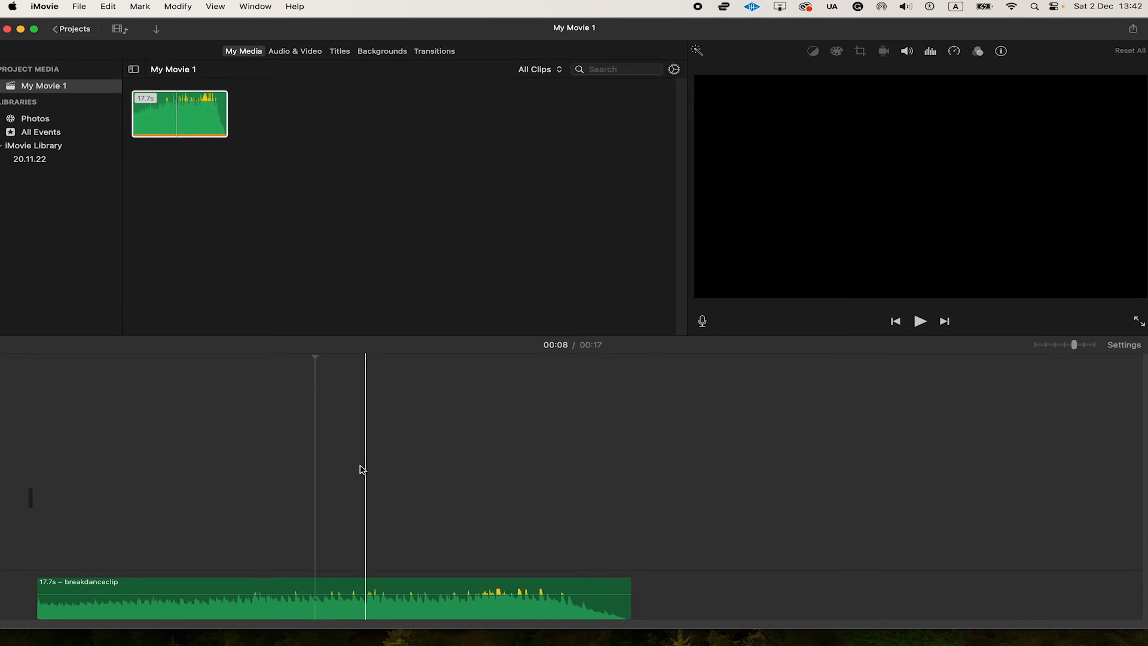
click(255, 597)
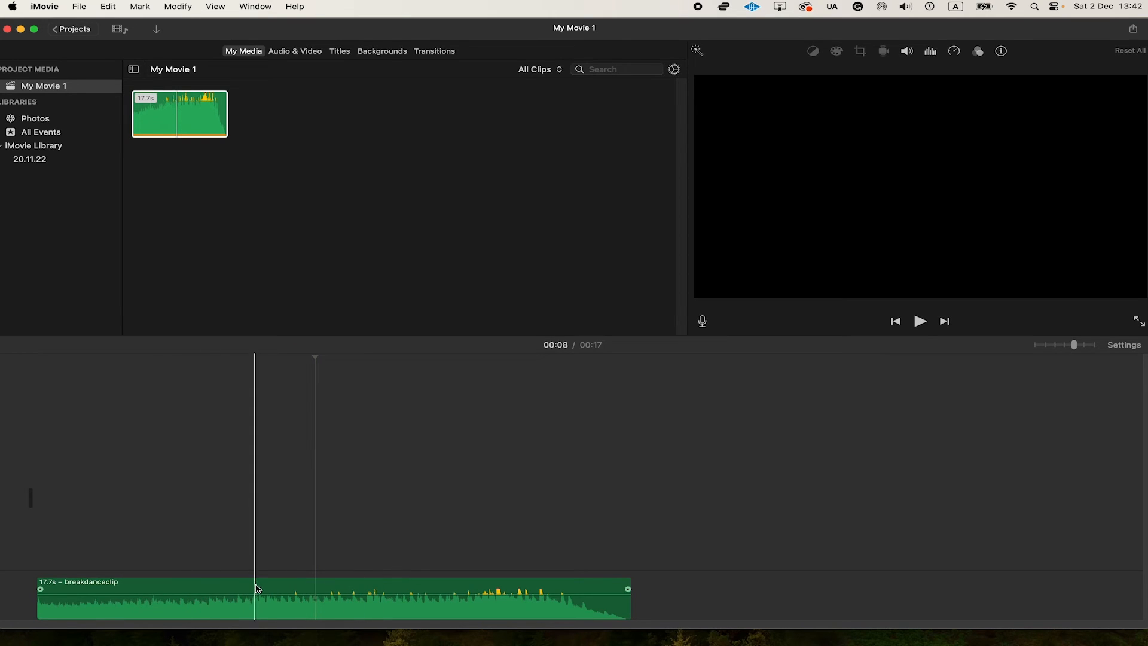
click(254, 598)
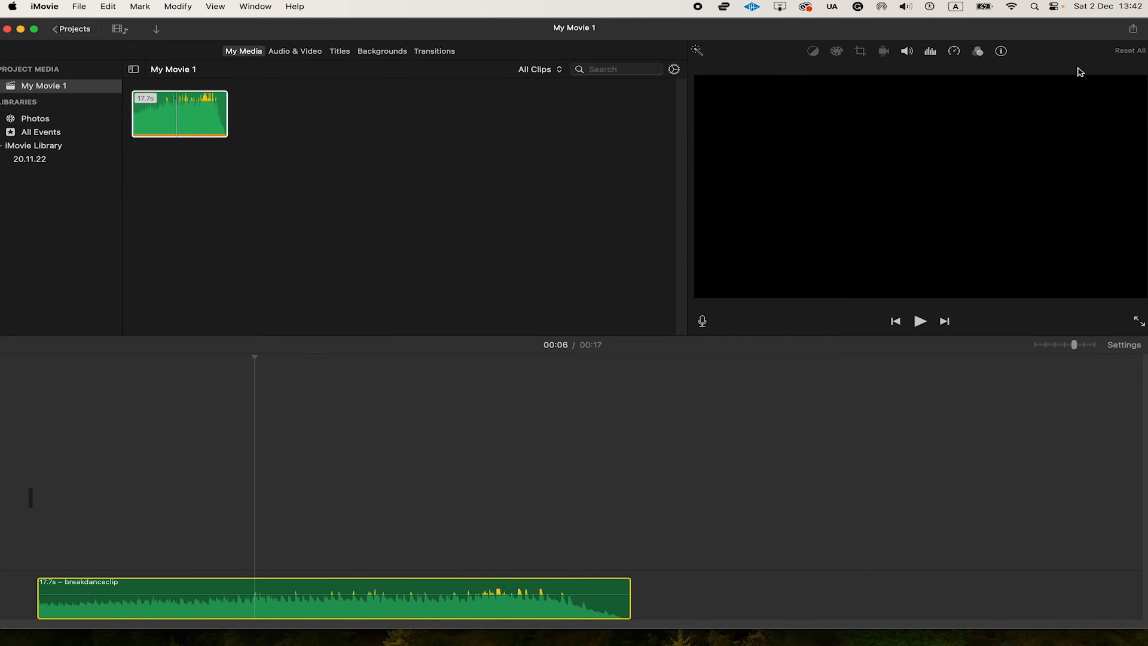
Step: Configure Share > Export File for My Movie 1 as Audio Only with MP3 file format
click(1140, 28)
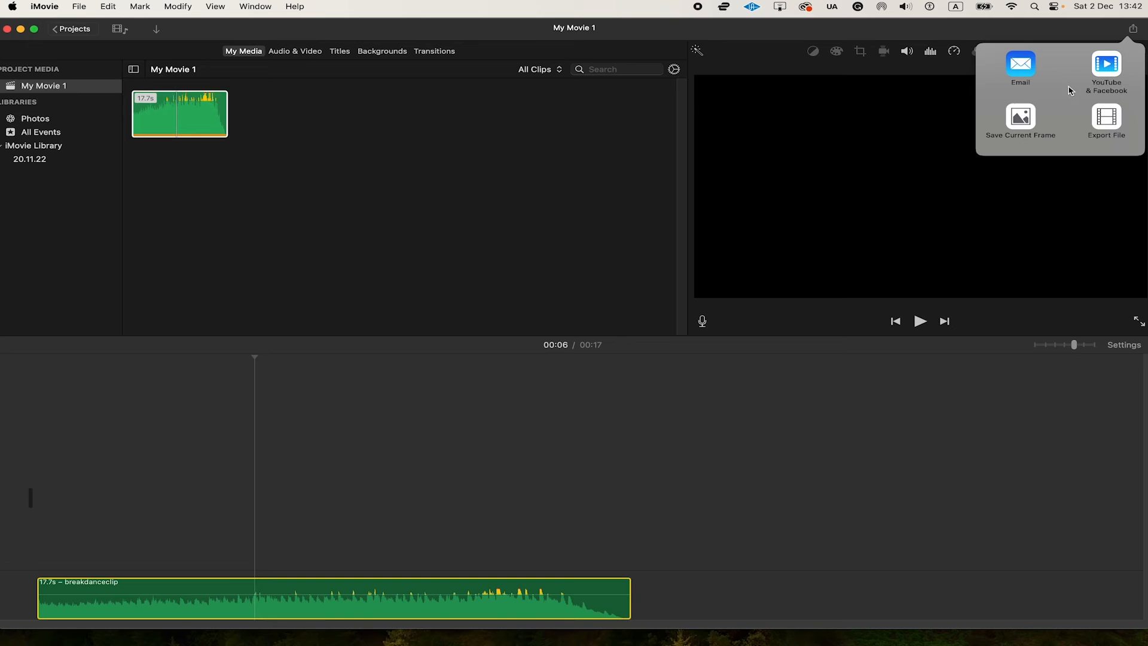
click(1107, 120)
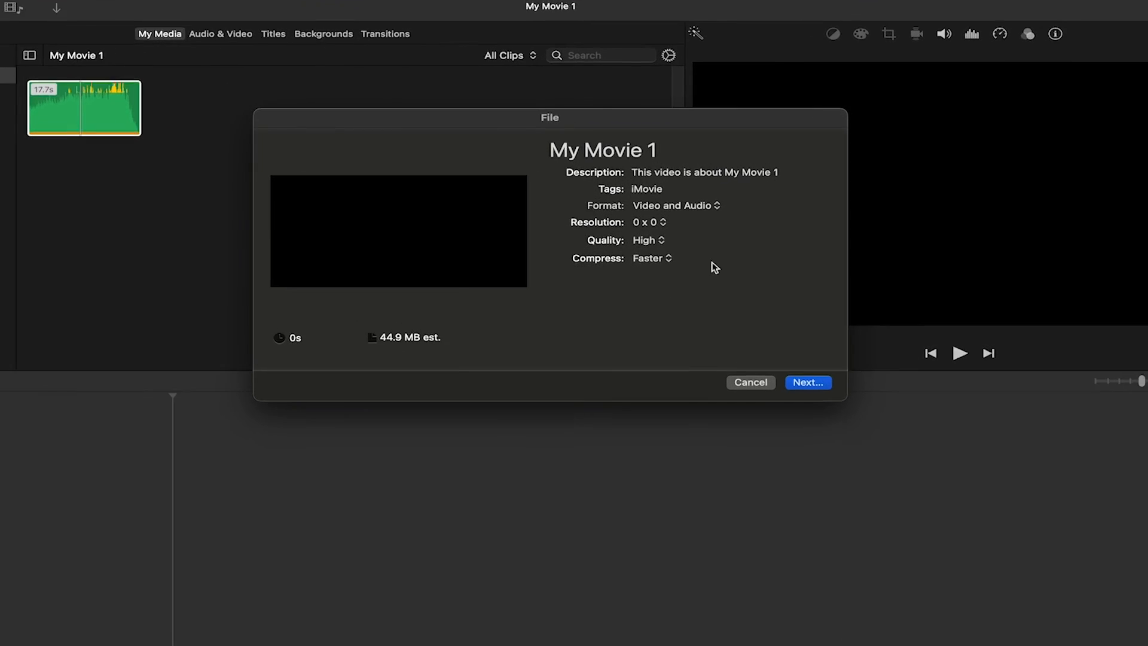
click(673, 204)
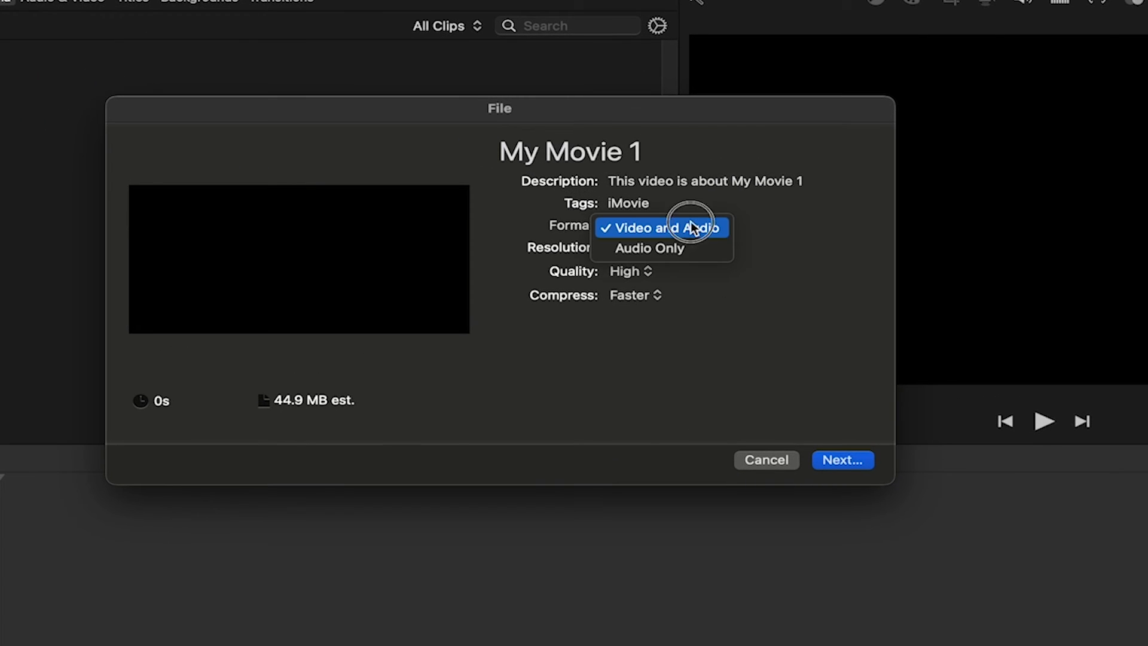
click(650, 249)
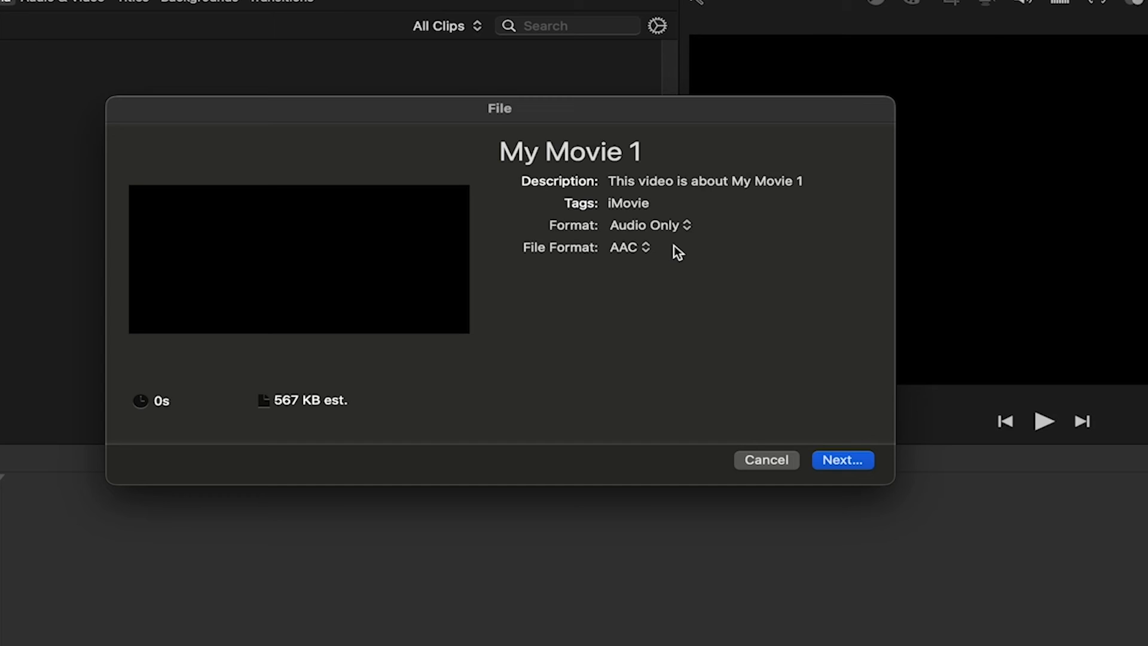
mouse_move(496, 259)
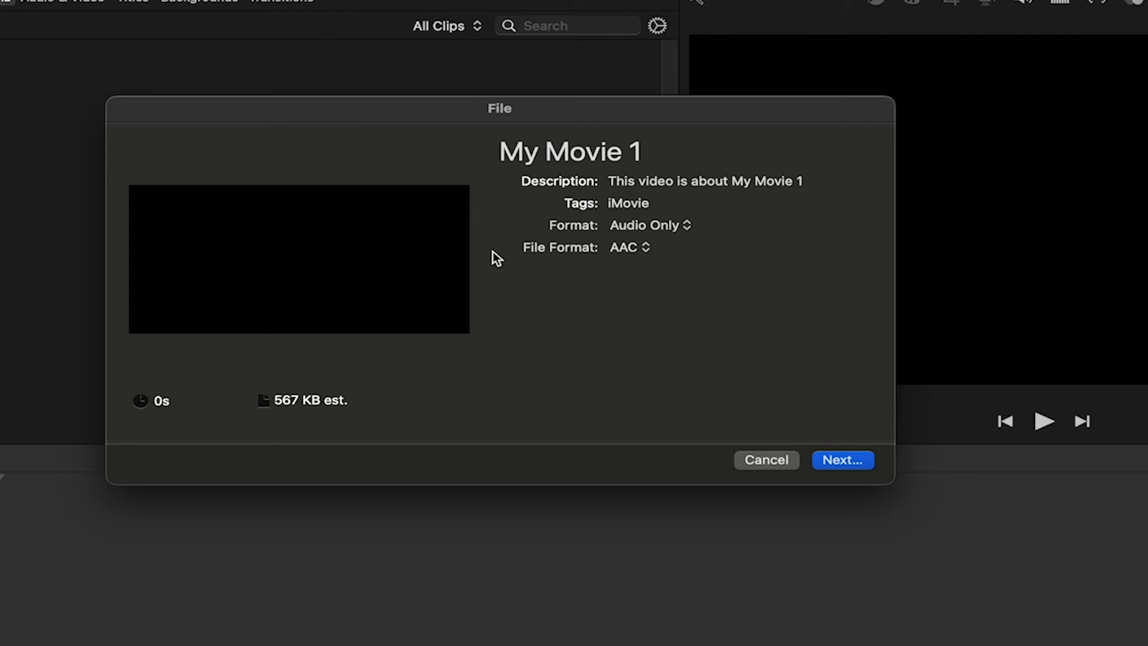
click(628, 246)
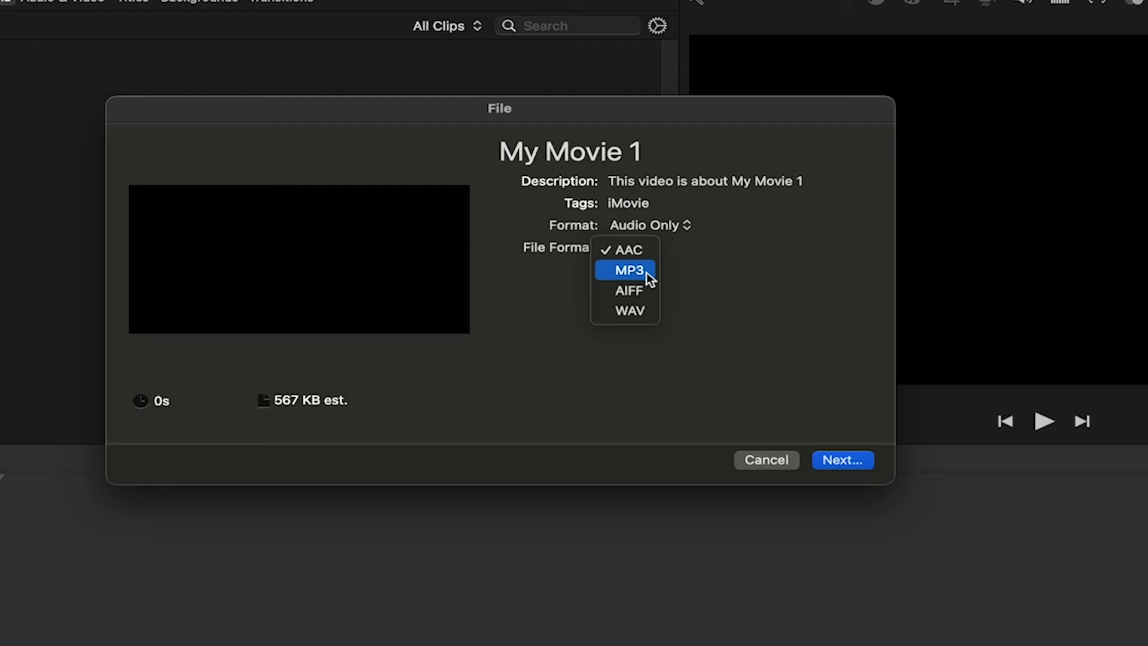
click(625, 269)
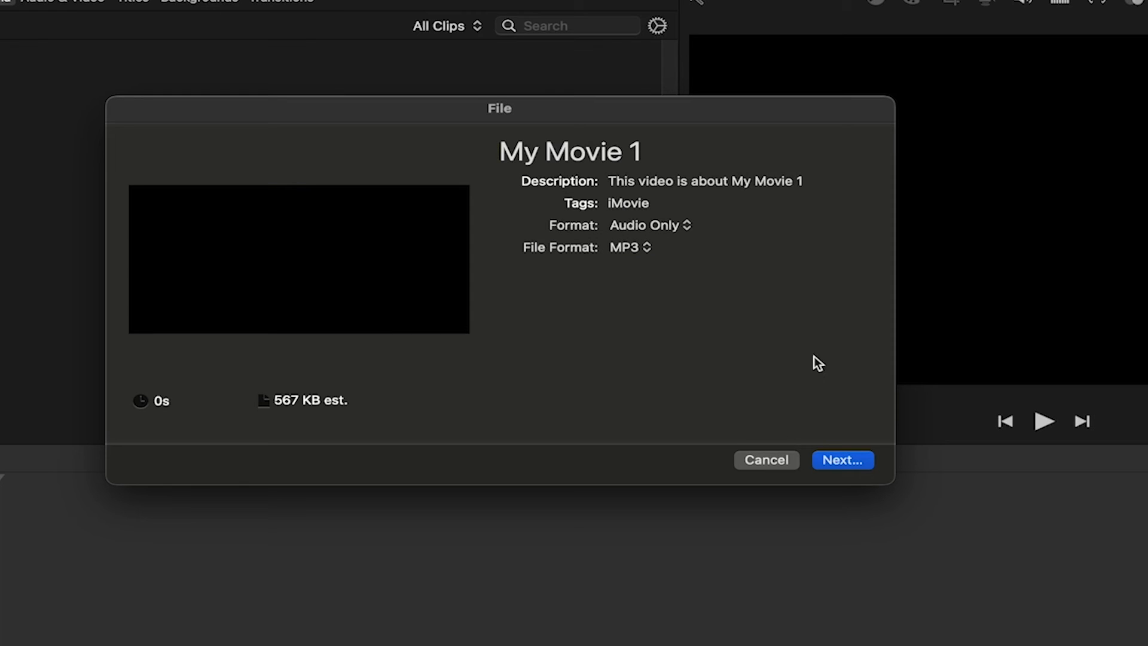
mouse_move(922, 420)
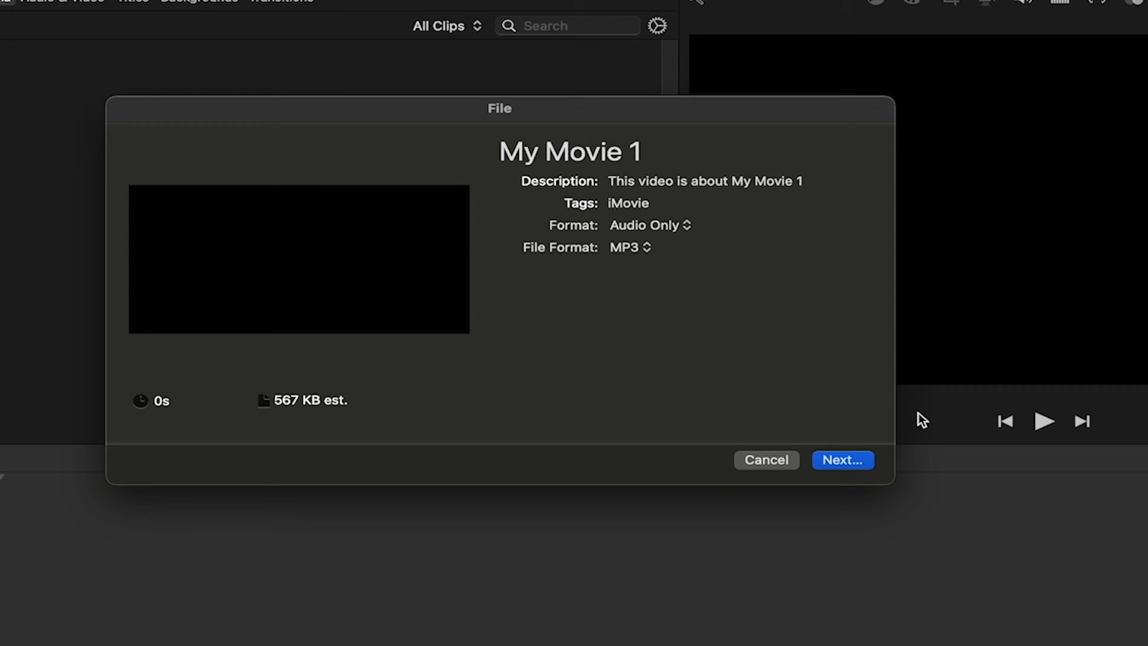
Step: Name the export mp3versionofsong and save it to the Documents folder
click(842, 460)
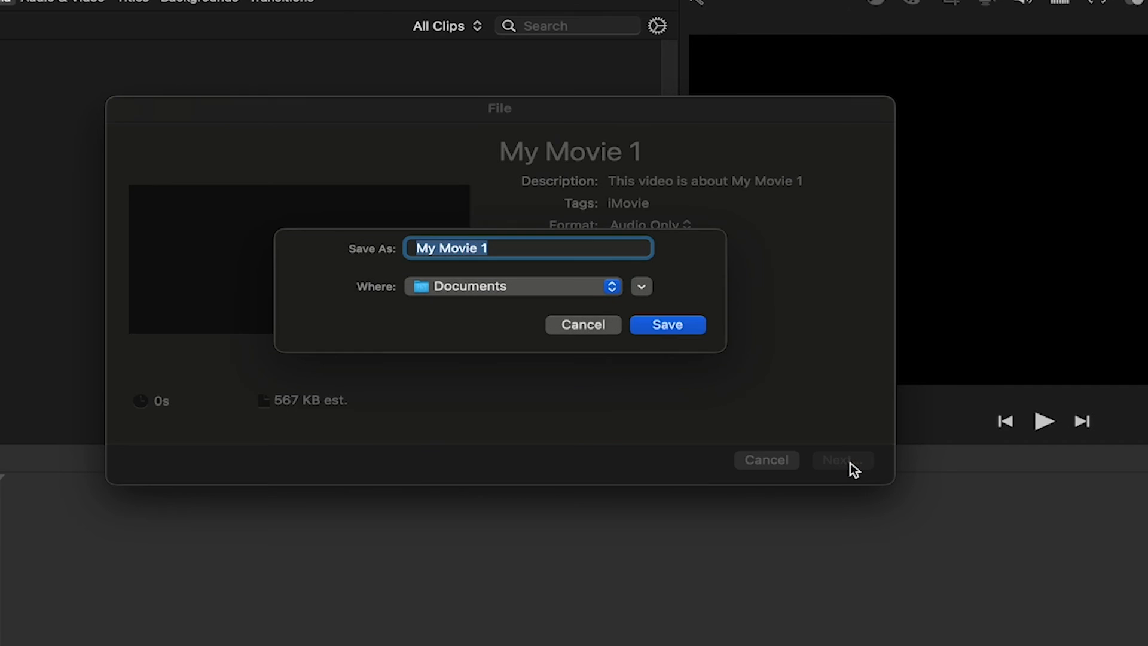
key(Delete)
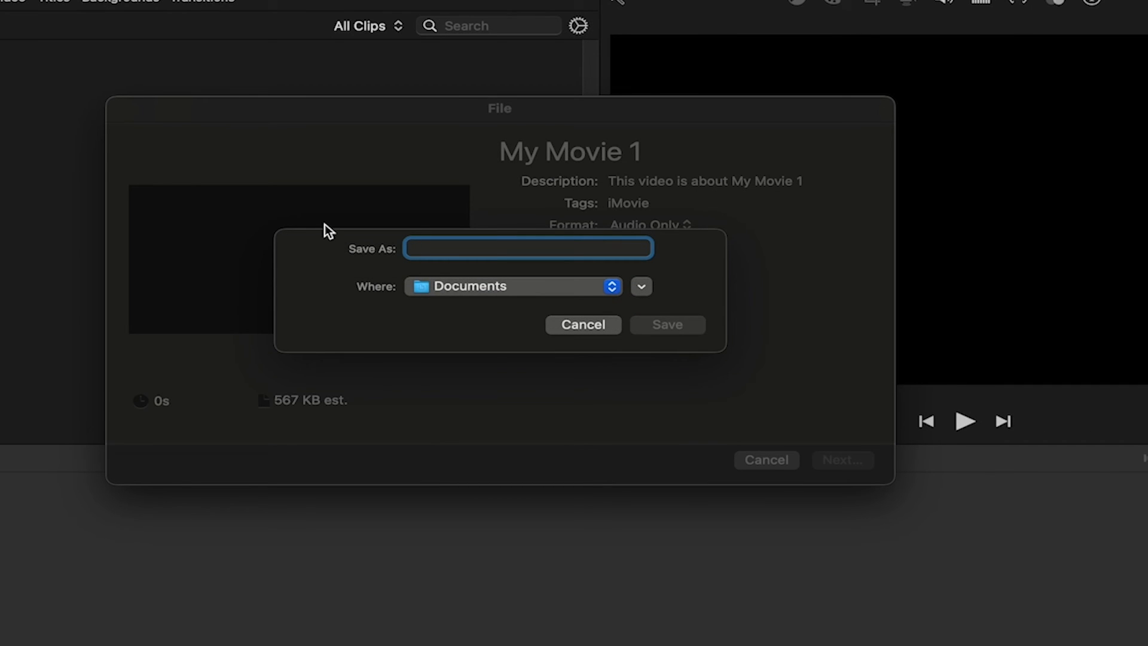
text(mp3versionofsong)
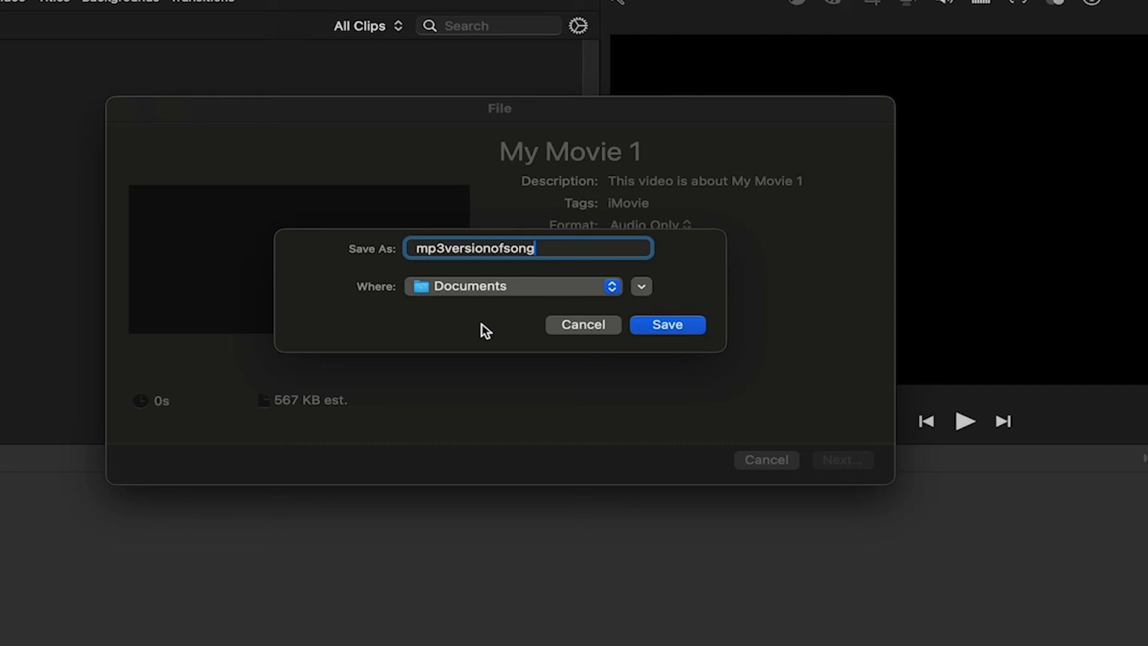
mouse_move(441, 276)
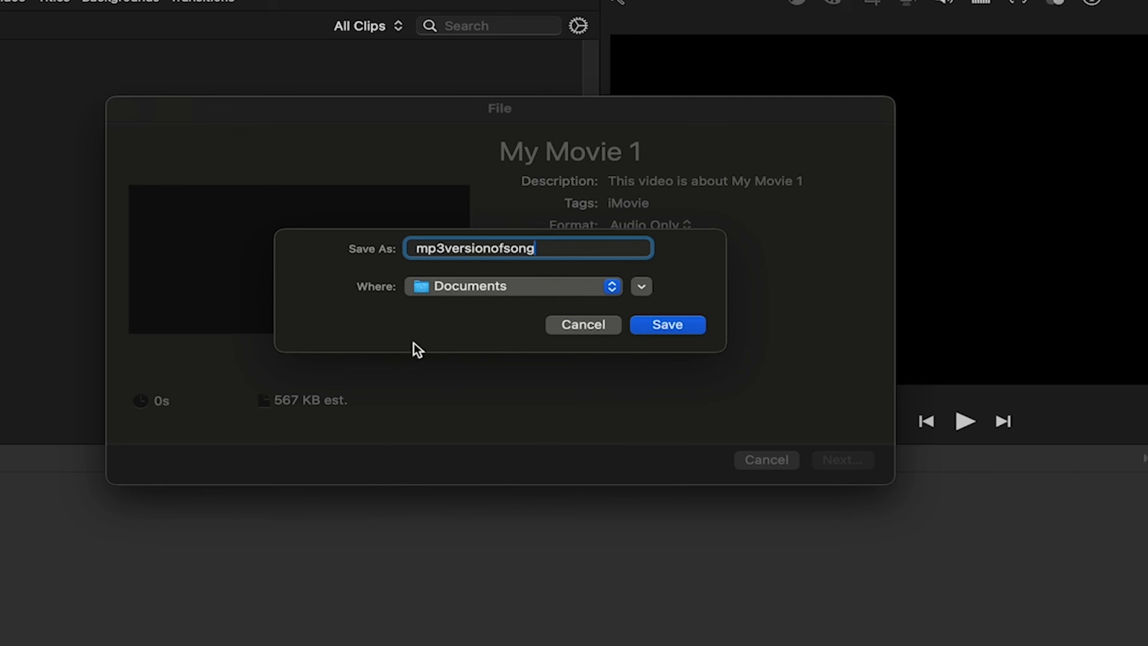
mouse_move(700, 285)
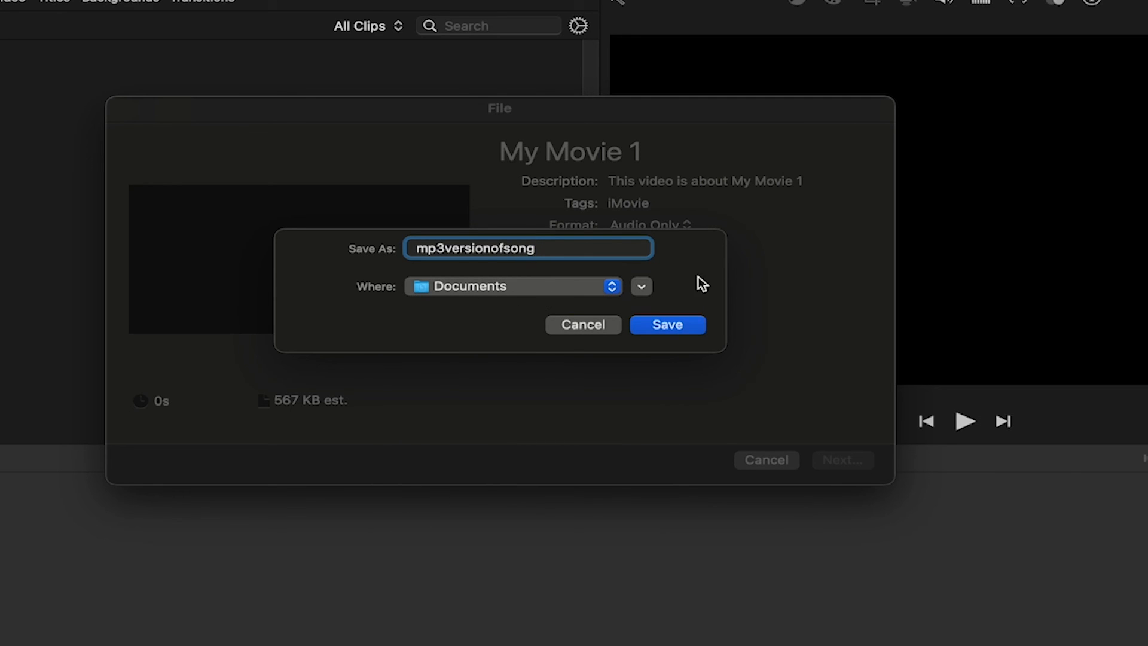
click(668, 324)
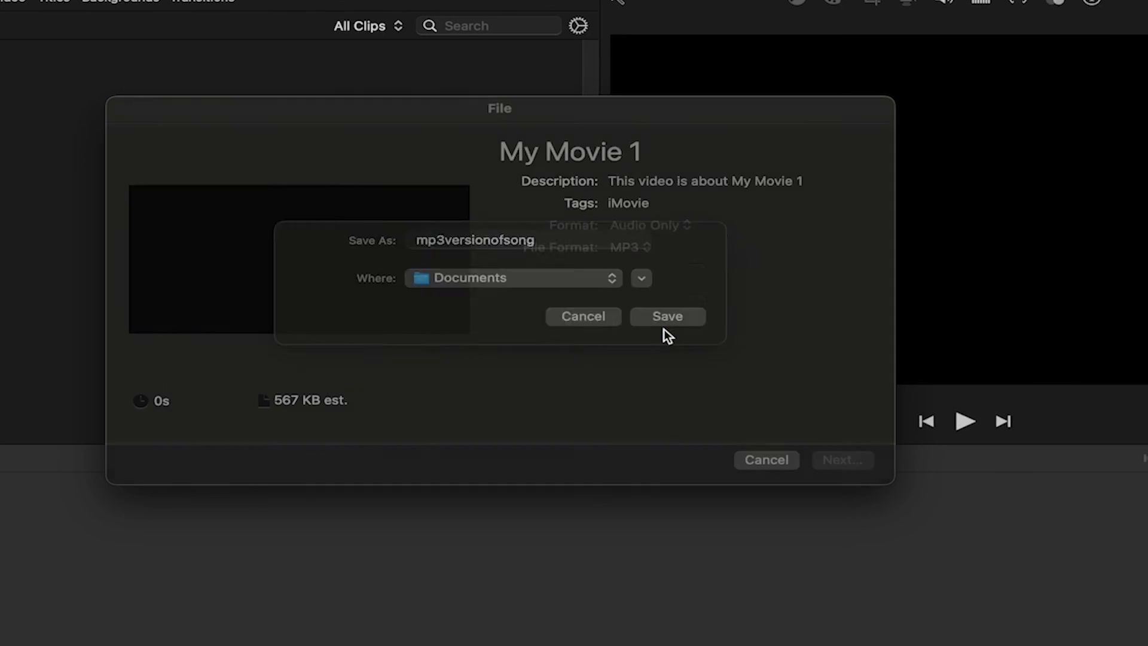
click(667, 315)
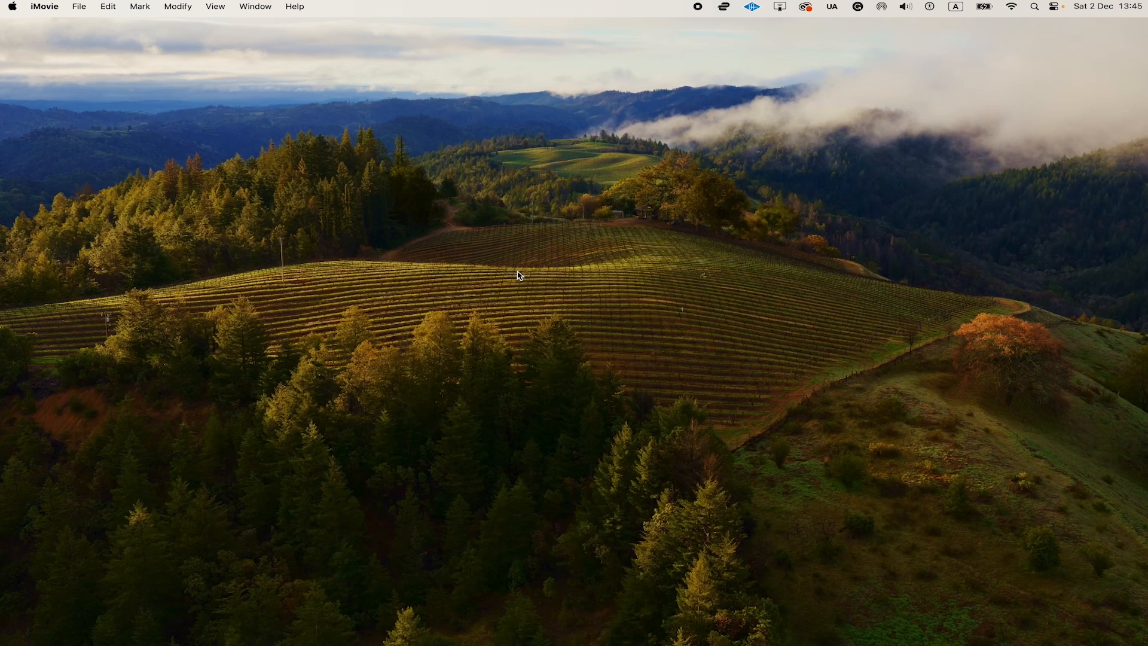
mouse_move(716, 321)
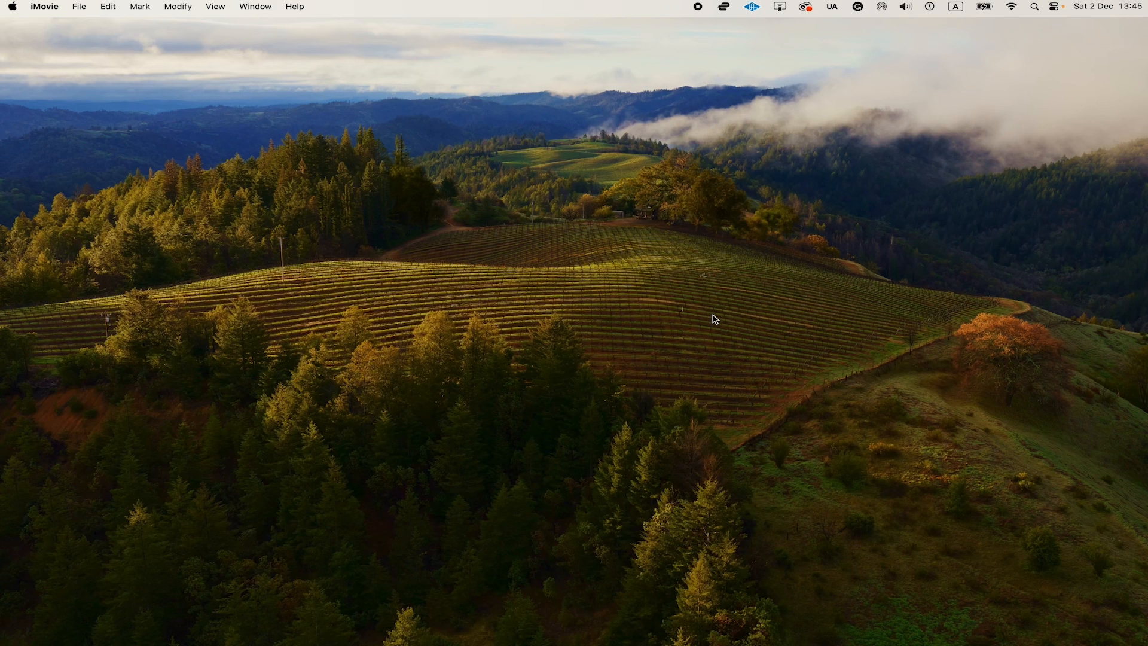
mouse_move(551, 257)
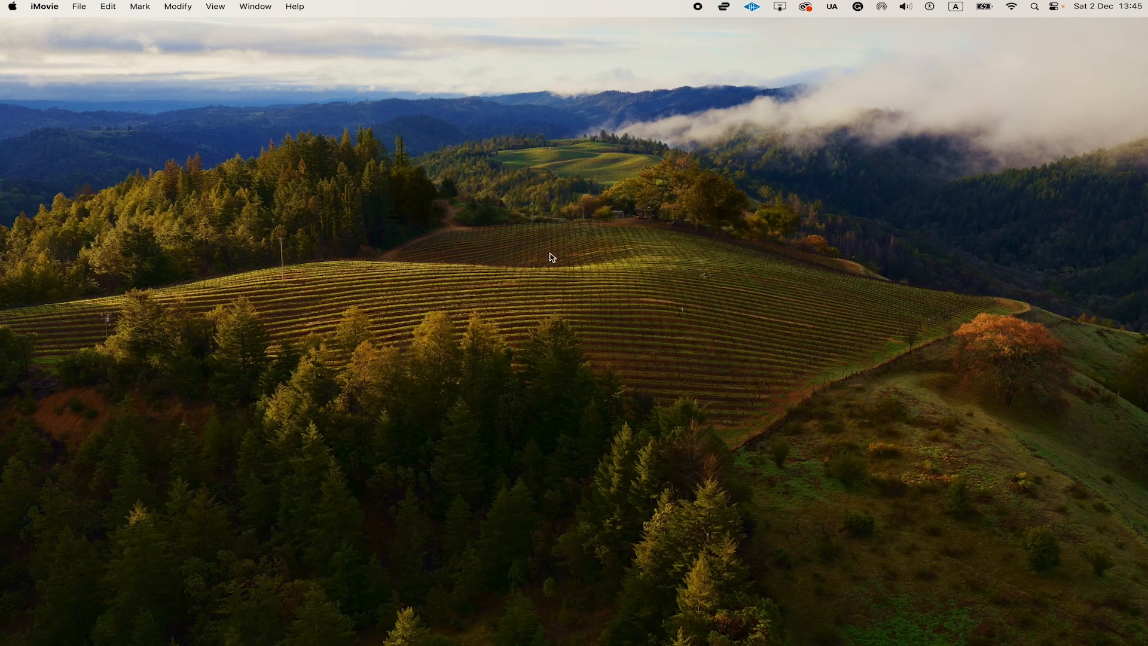
Step: Launch Finder via Spotlight and show Documents containing mp3versionofsong.mp3
click(1035, 7)
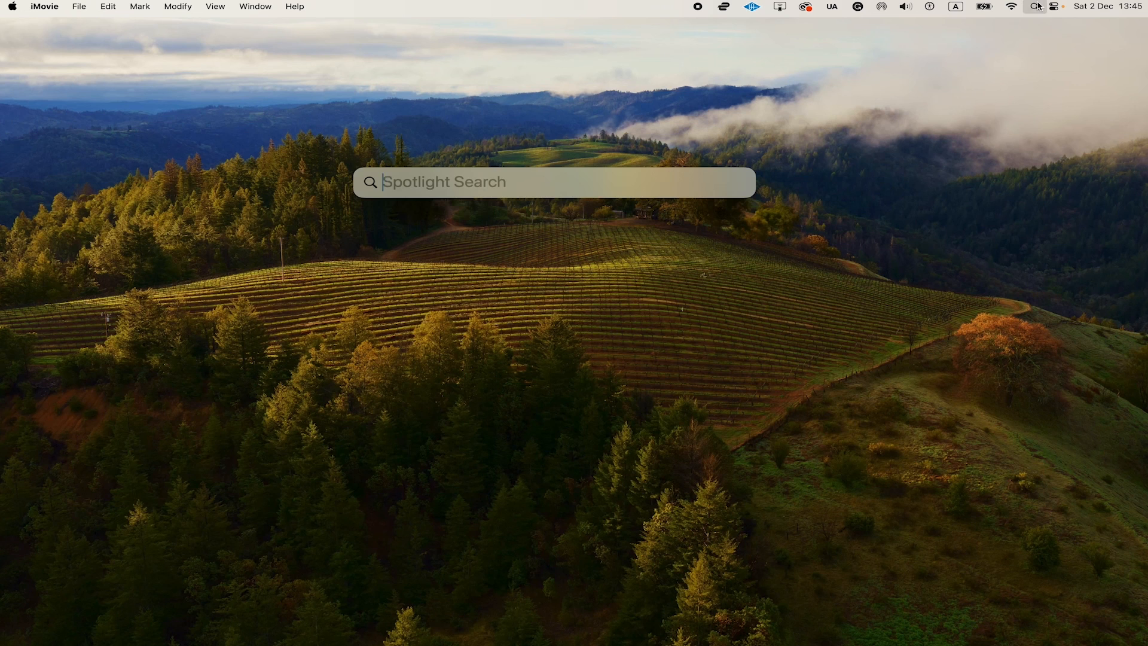
text(finder)
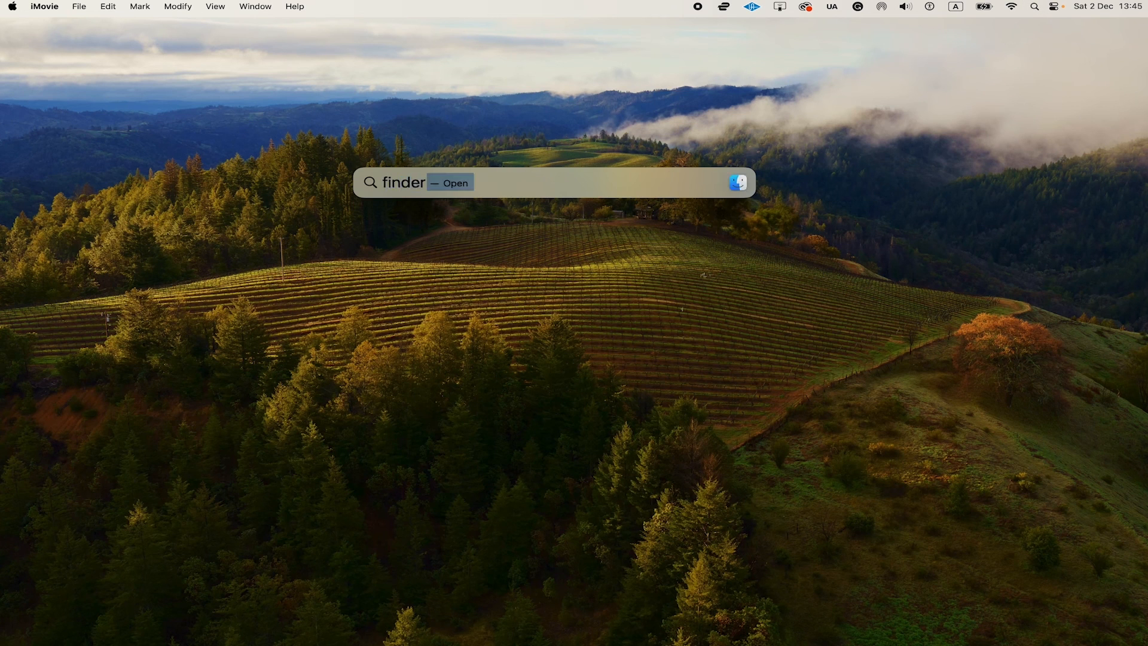
key(Return)
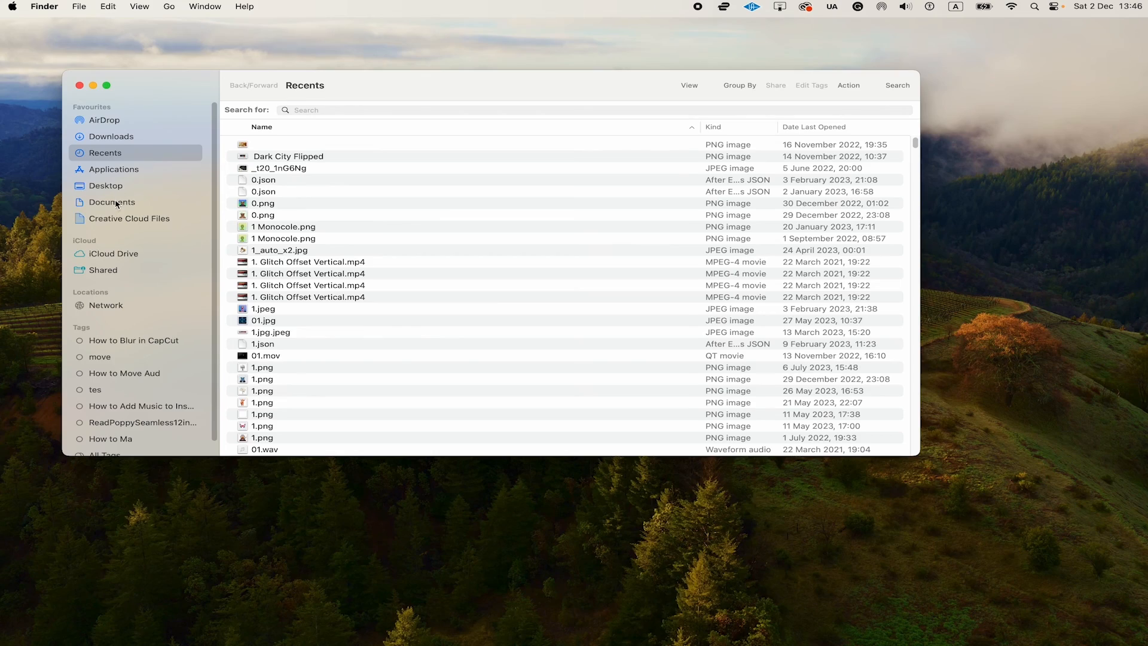
click(112, 202)
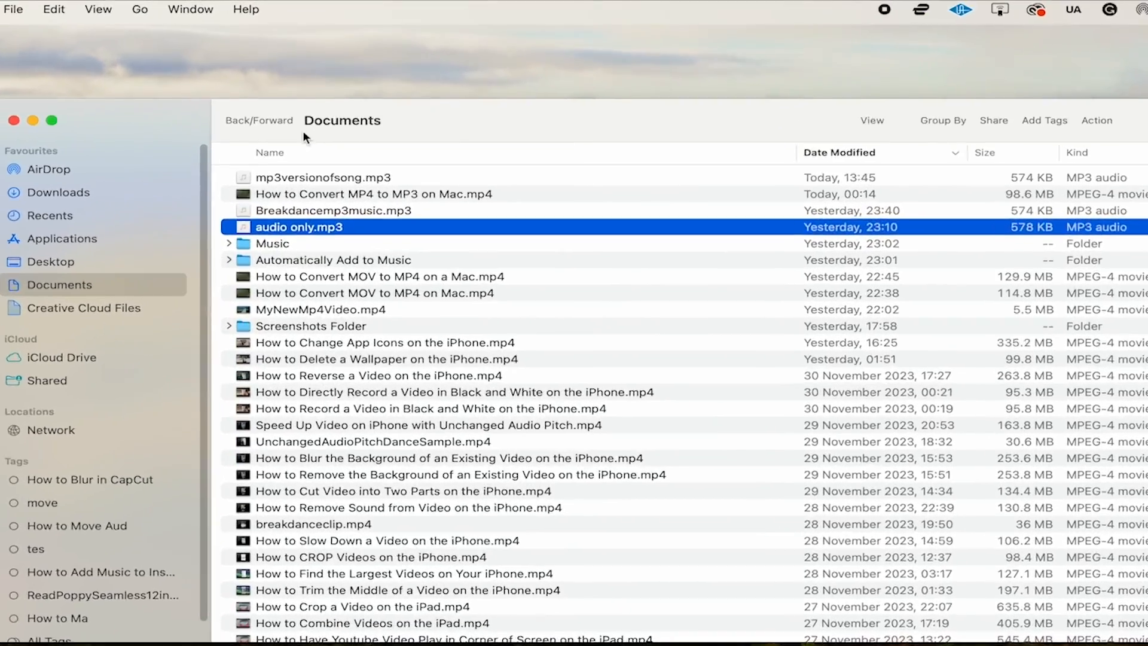